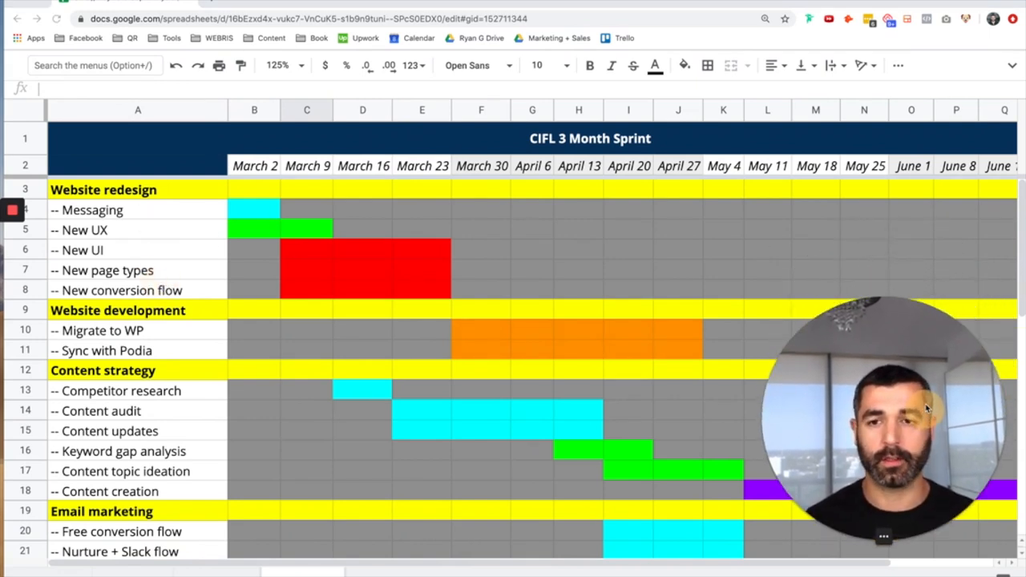
- Fill B4:K4 cyan so the Messaging bar spans March 2 to May 4
scroll(down, 3)
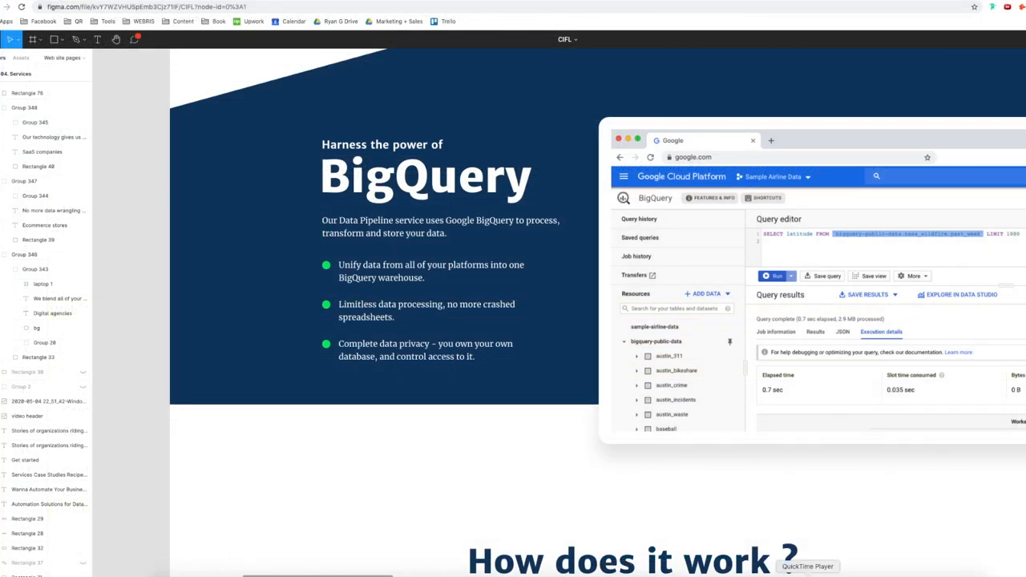
scroll(down, 3)
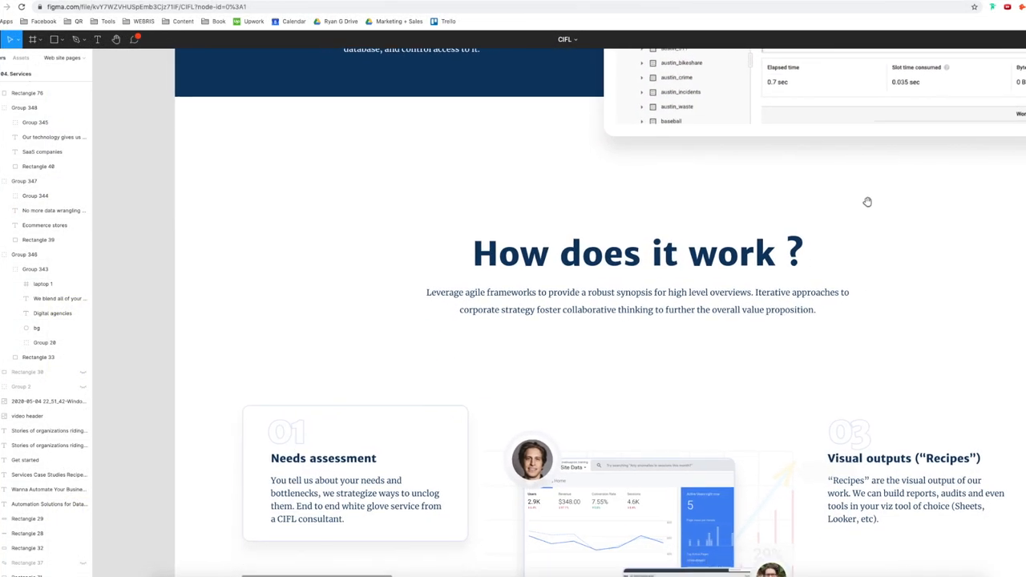
scroll(down, 3)
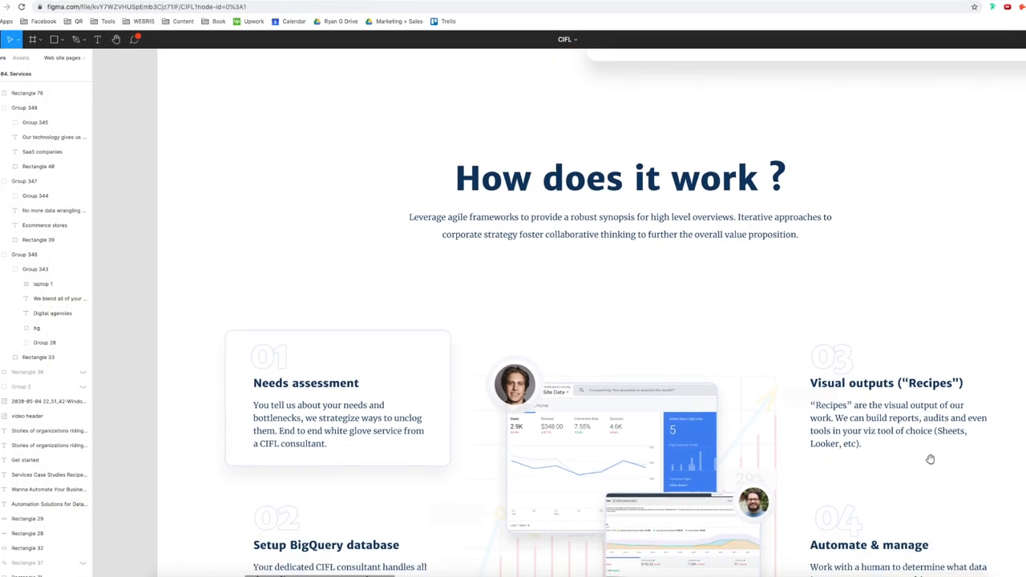
scroll(down, 3)
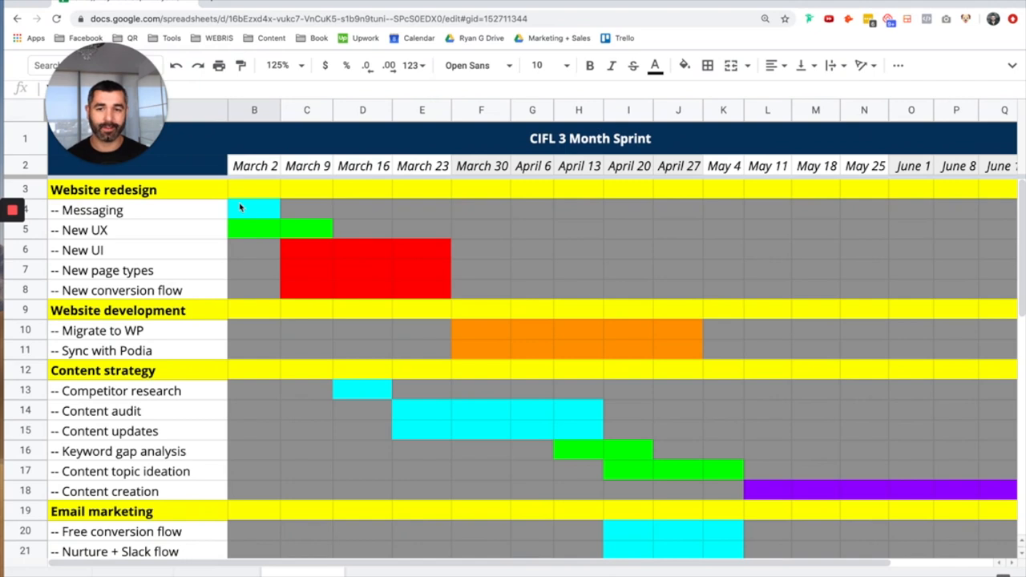
click(254, 209)
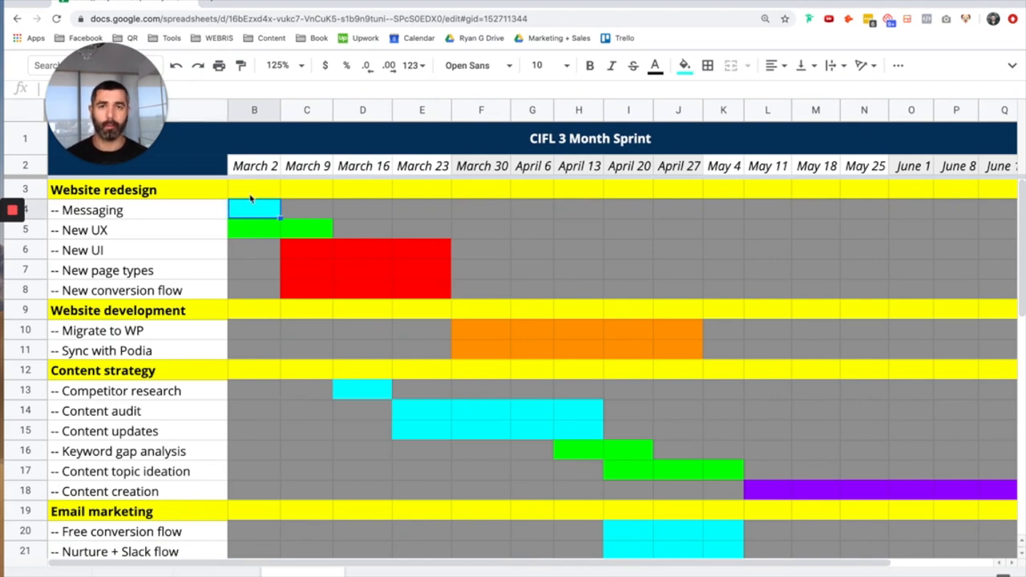
mouse_move(513, 215)
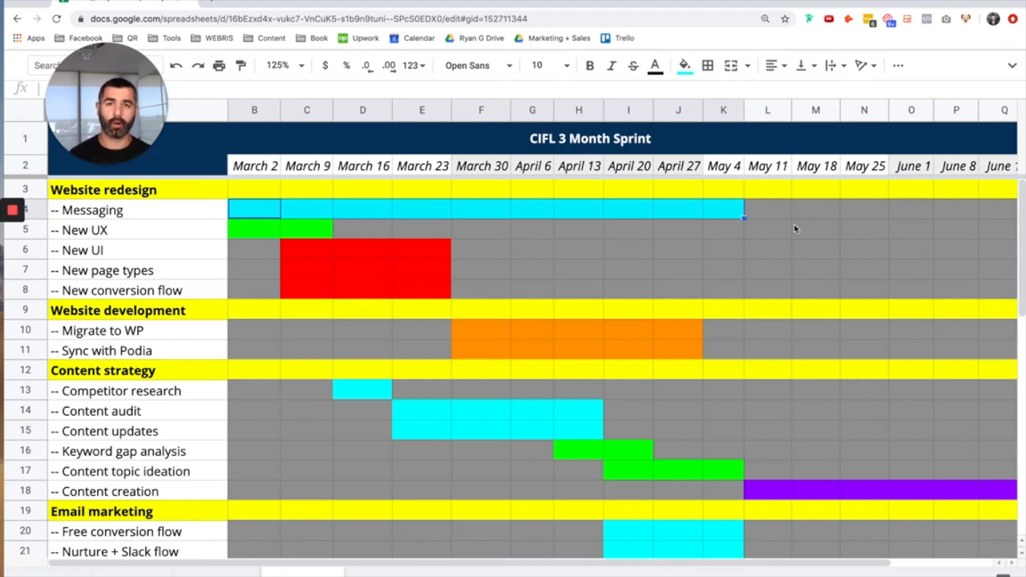
click(309, 232)
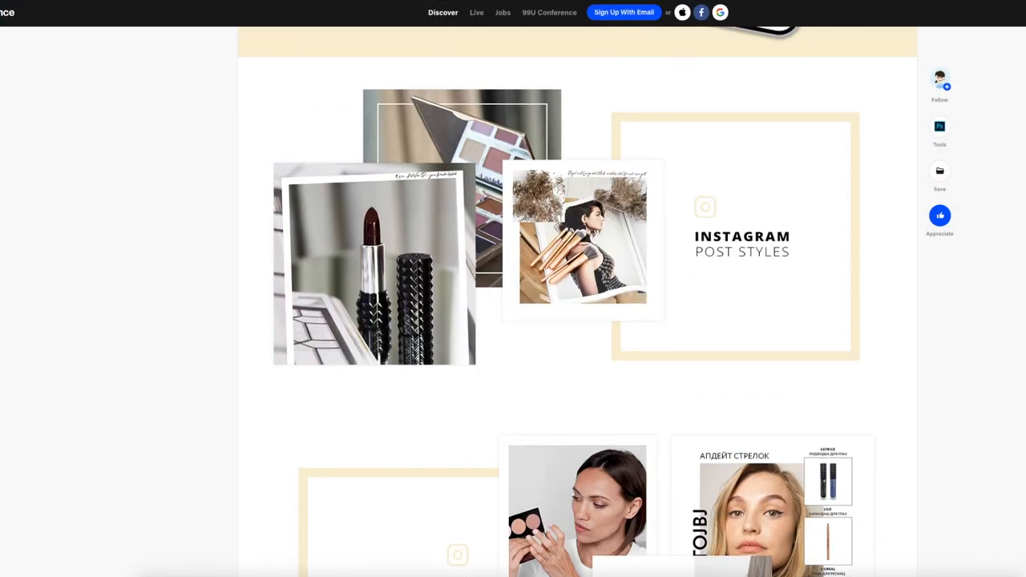
scroll(down, 3)
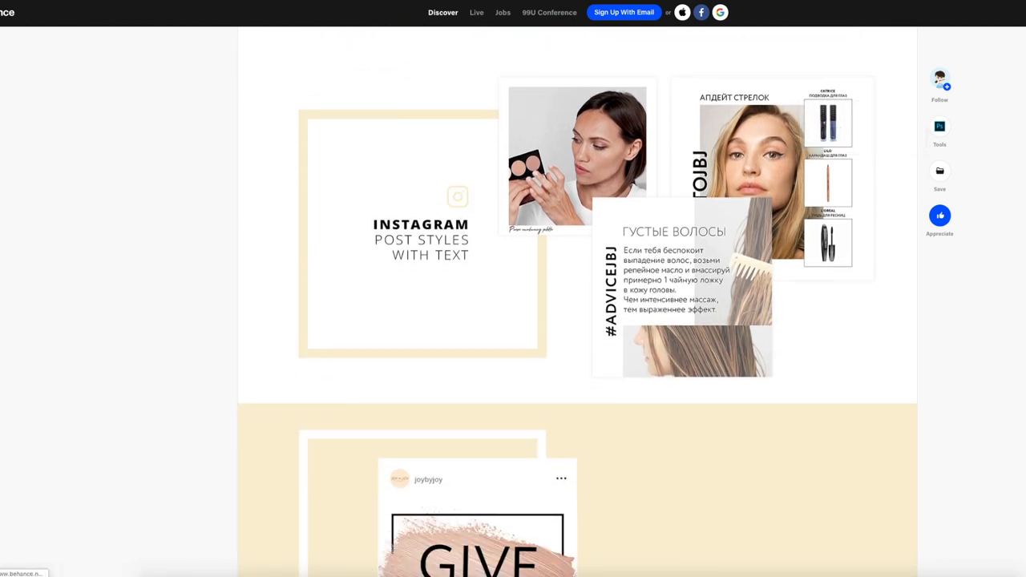
click(580, 68)
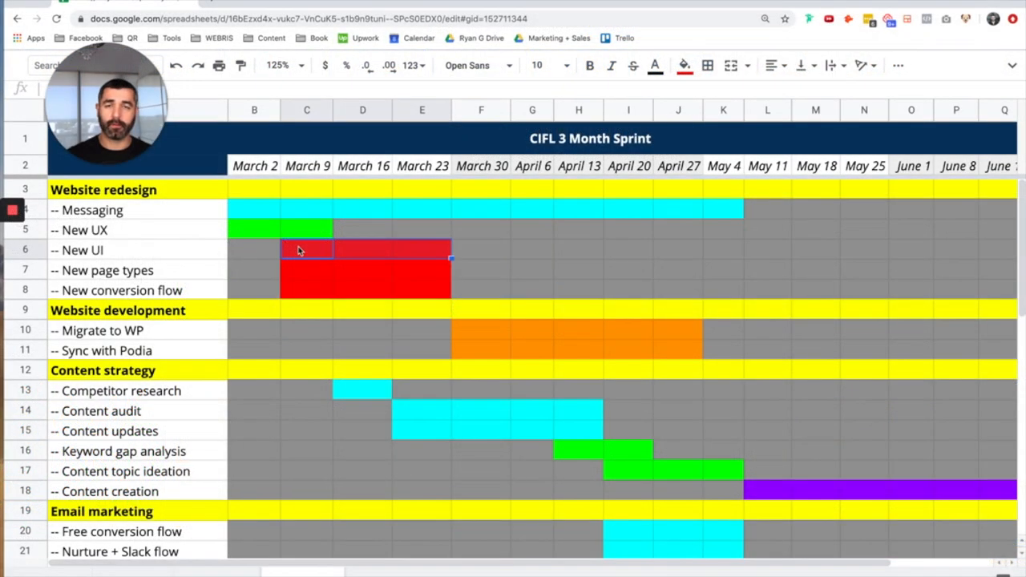
mouse_move(306, 283)
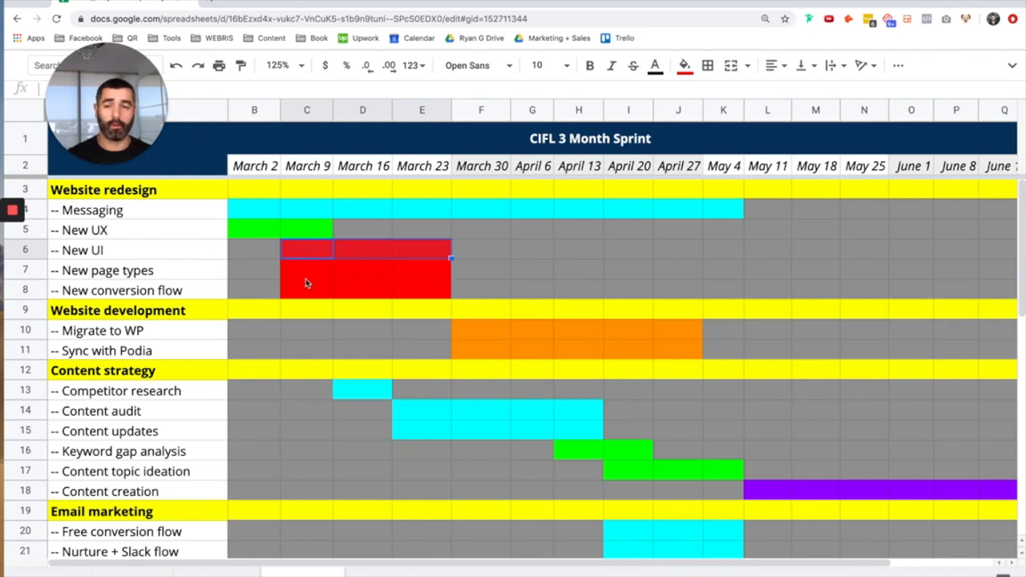
mouse_move(324, 281)
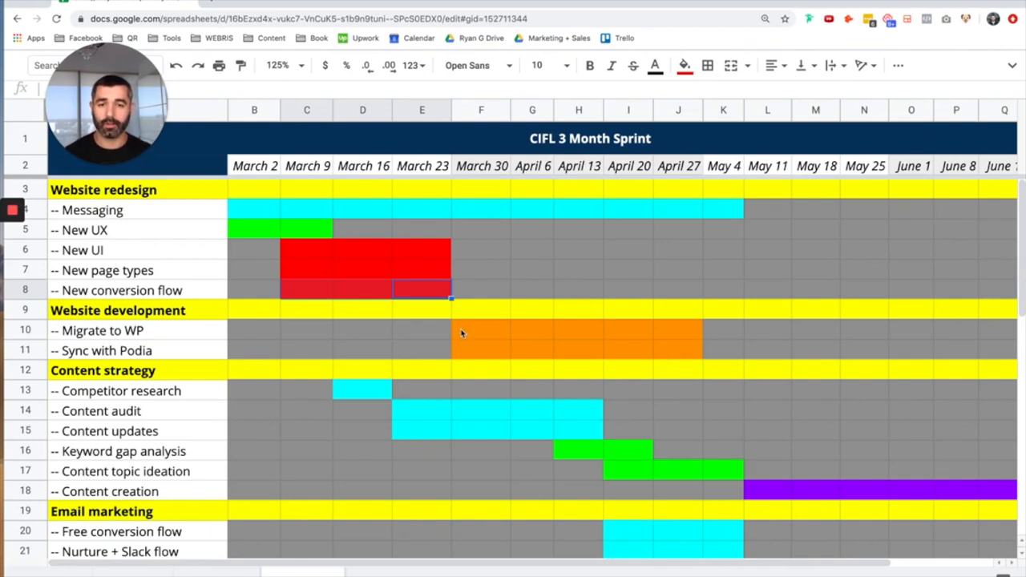
mouse_move(471, 313)
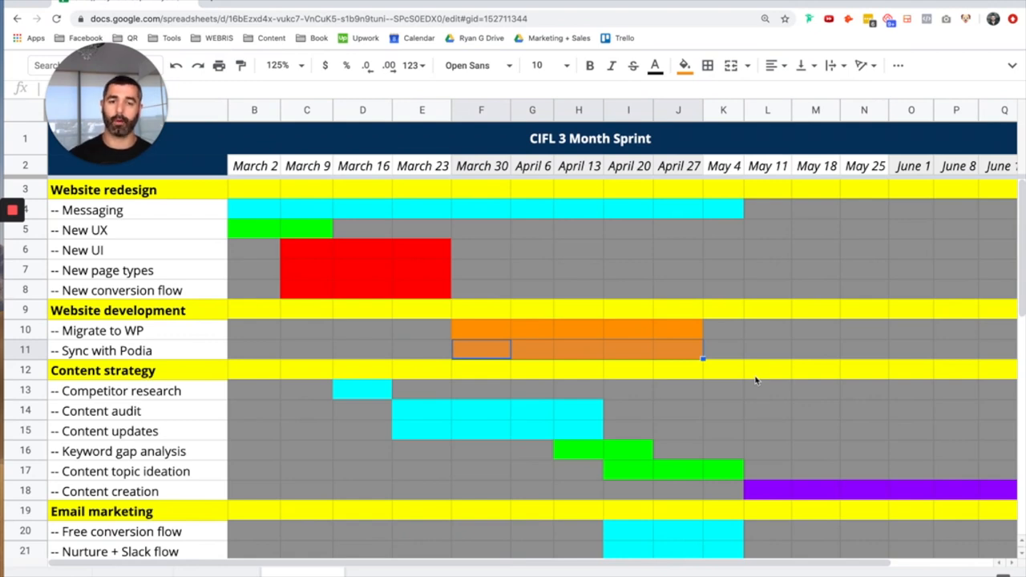
mouse_move(495, 337)
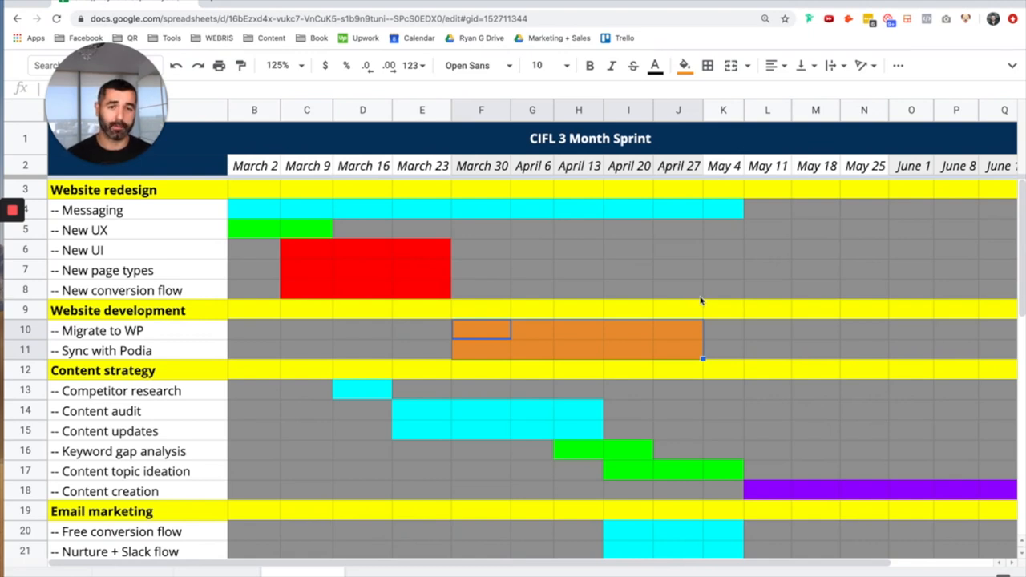
mouse_move(763, 342)
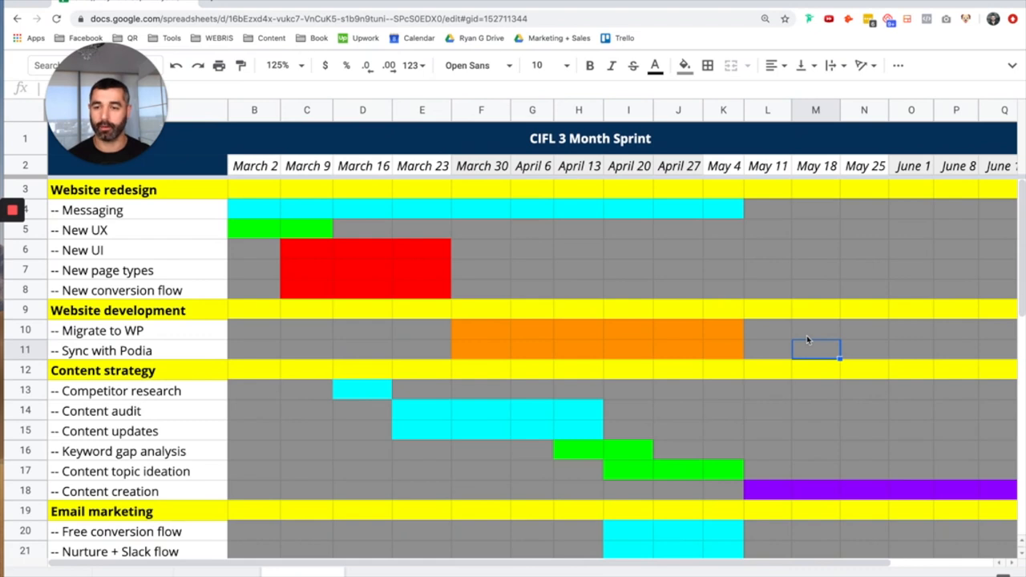
scroll(down, 3)
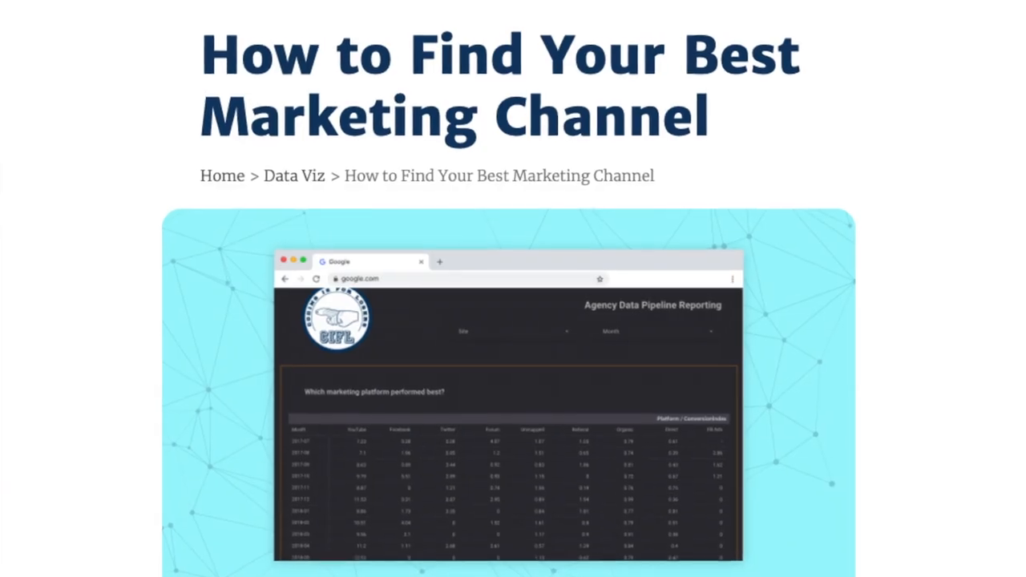
- Scroll down the CIFL article 'How to Find Your Best Marketing Channel'
scroll(down, 3)
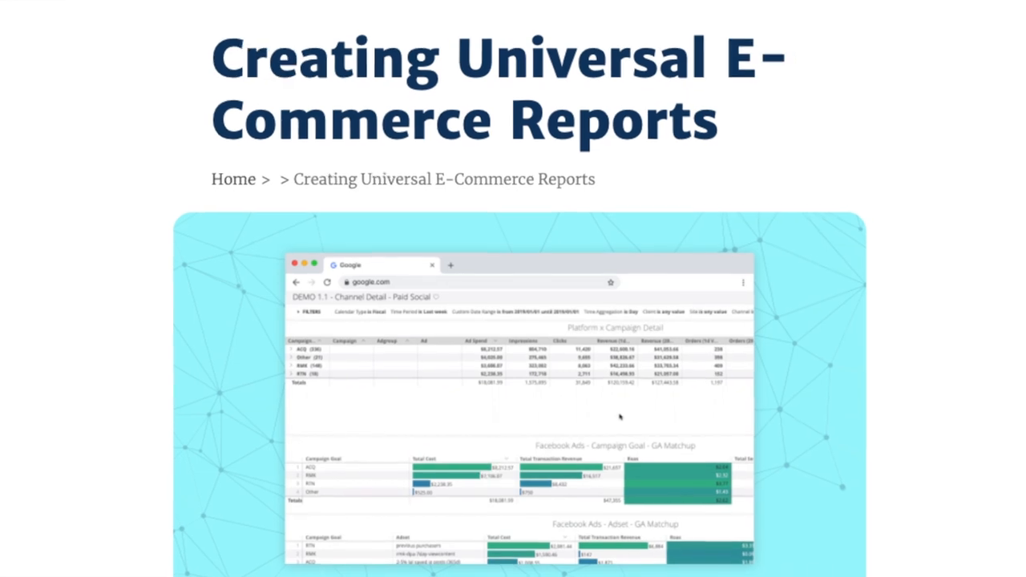
- Scroll the Sproutward case study past The Solution and dashboard screenshot to The Results
scroll(down, 3)
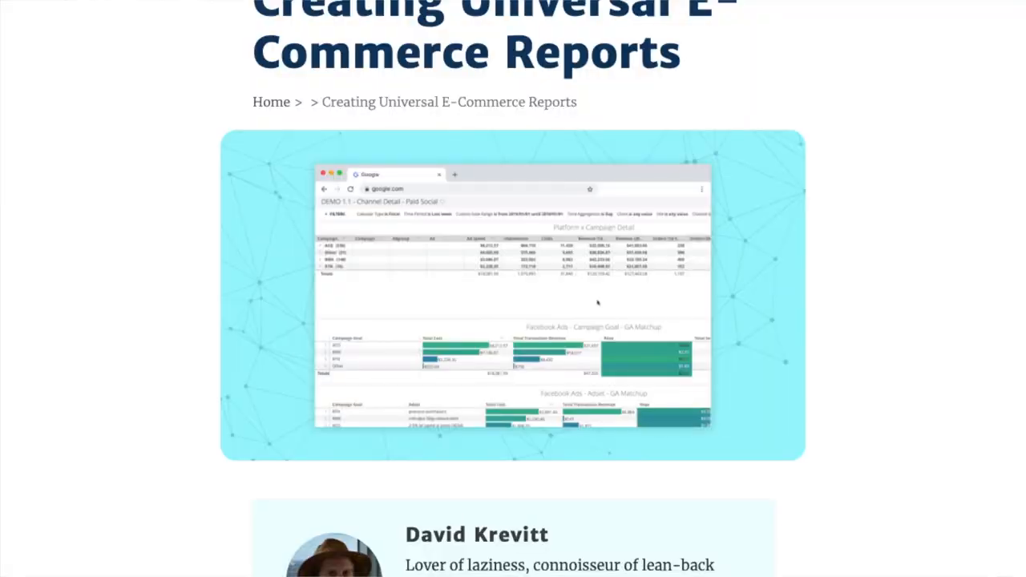
scroll(down, 3)
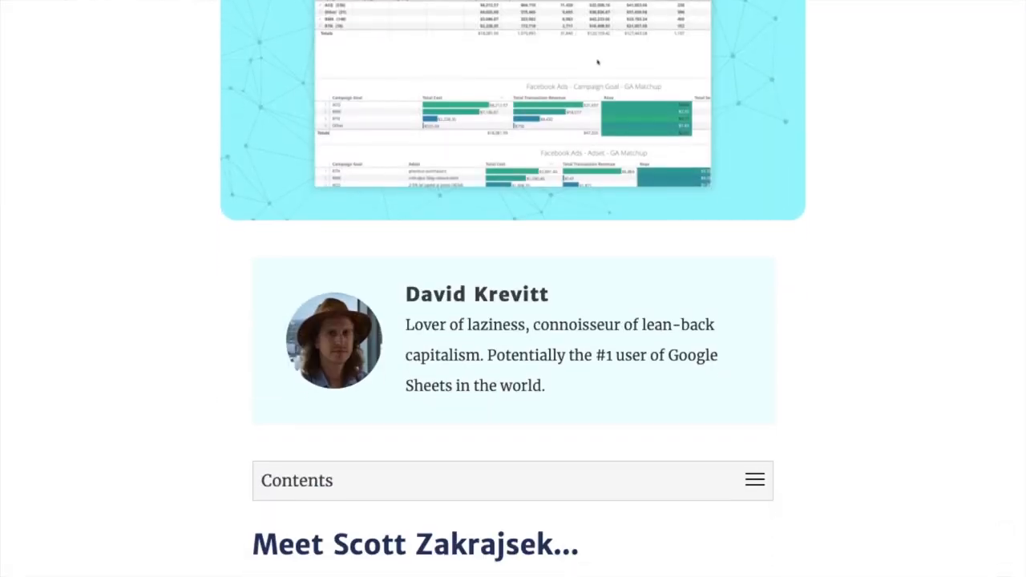
scroll(down, 3)
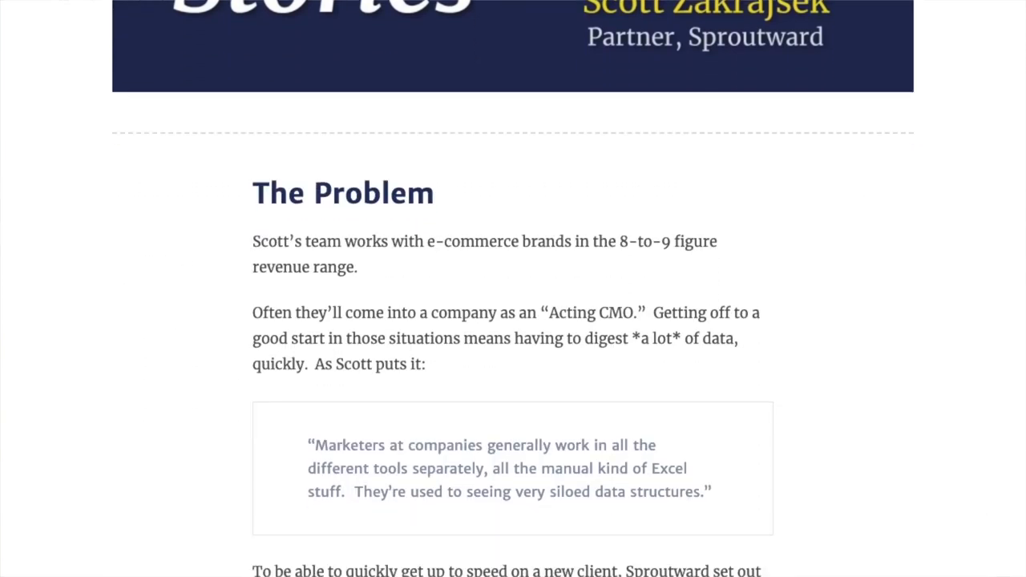
scroll(down, 3)
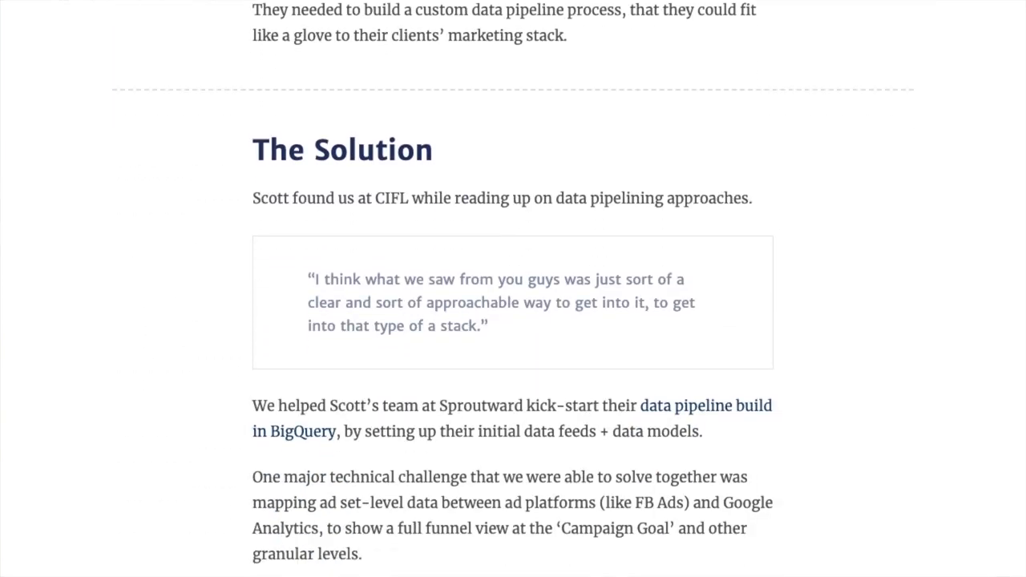
scroll(down, 3)
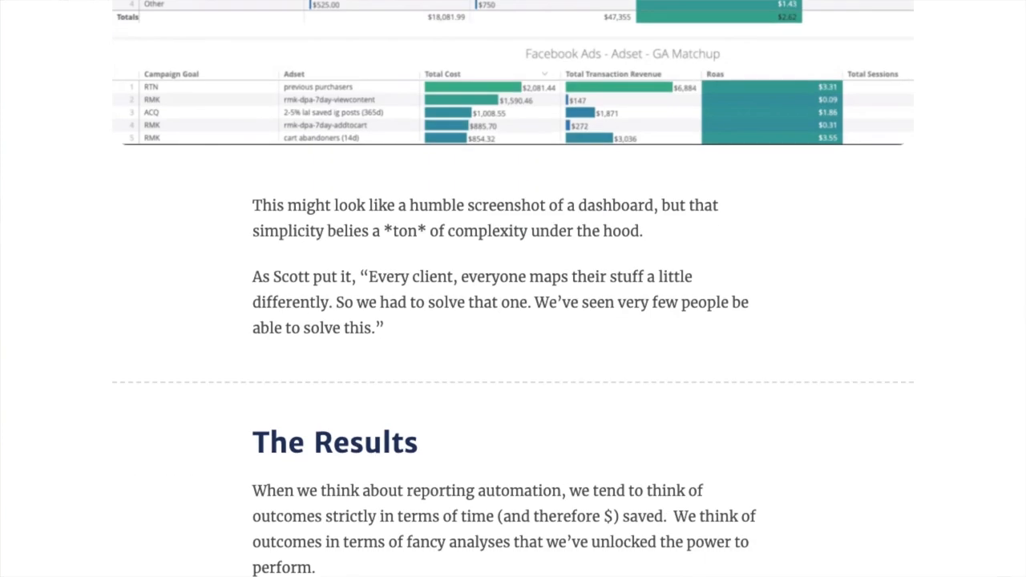
scroll(down, 3)
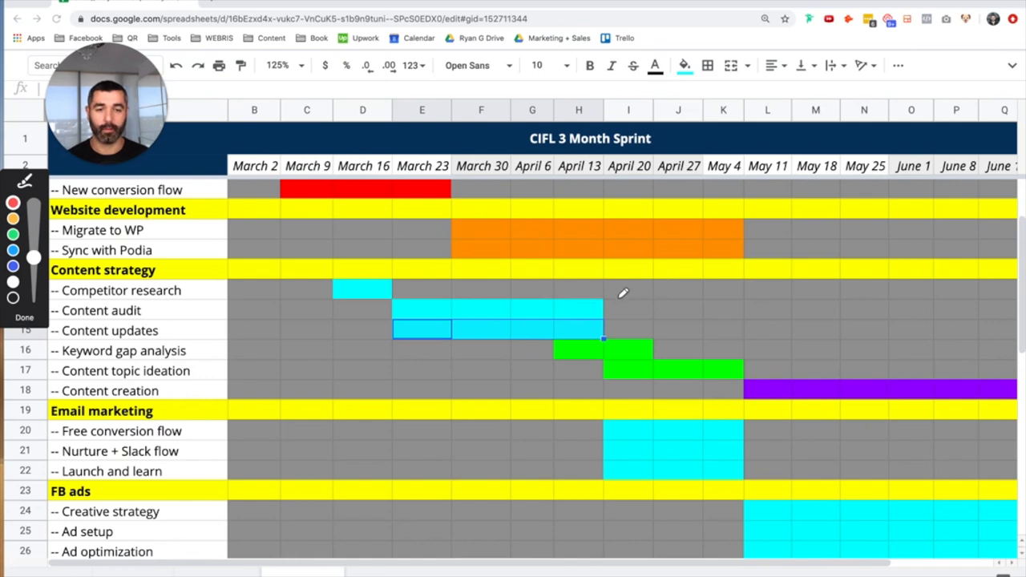
mouse_move(653, 325)
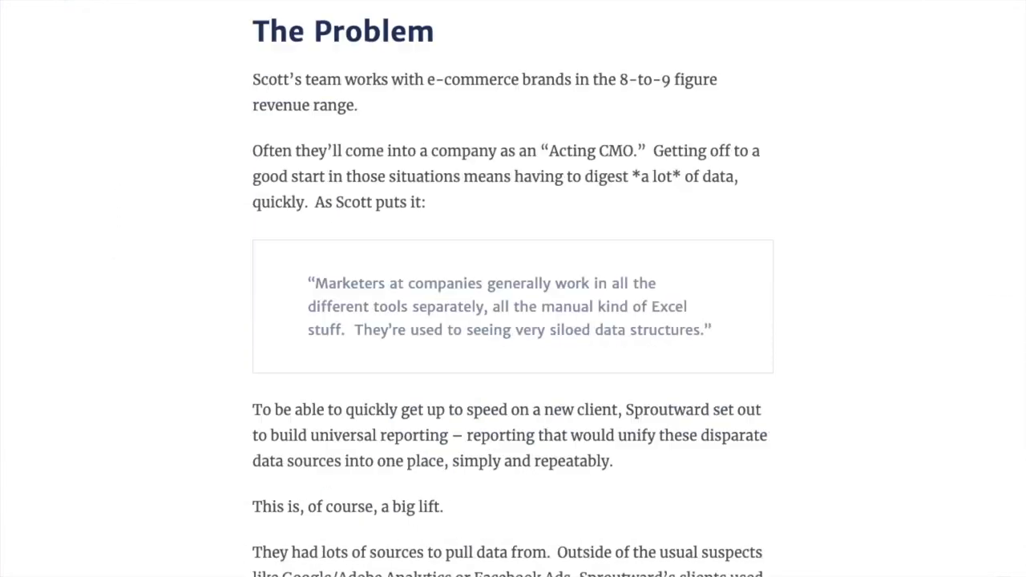
- Scroll the case study from The Problem through The Solution down to The Results
scroll(down, 3)
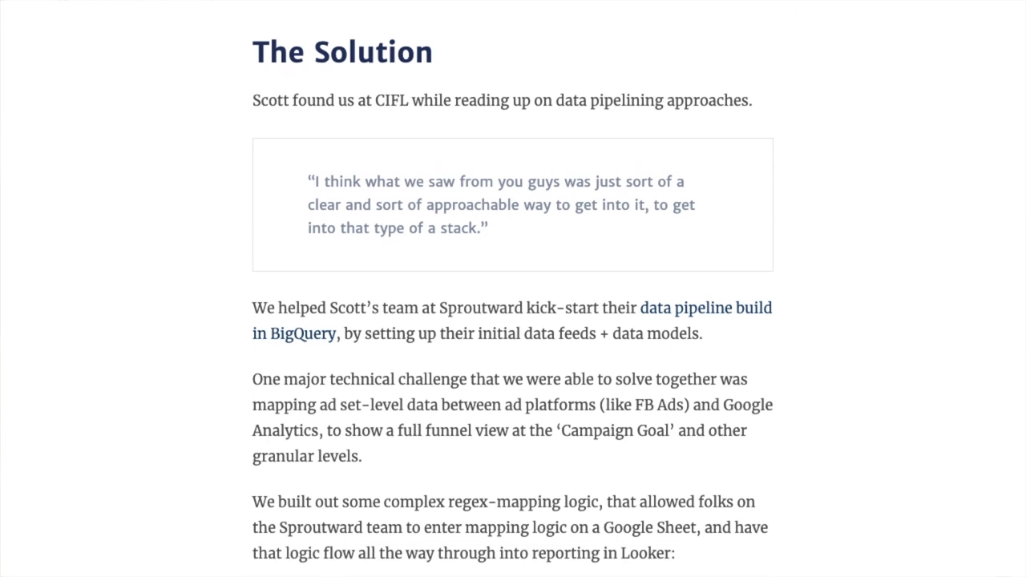
scroll(down, 3)
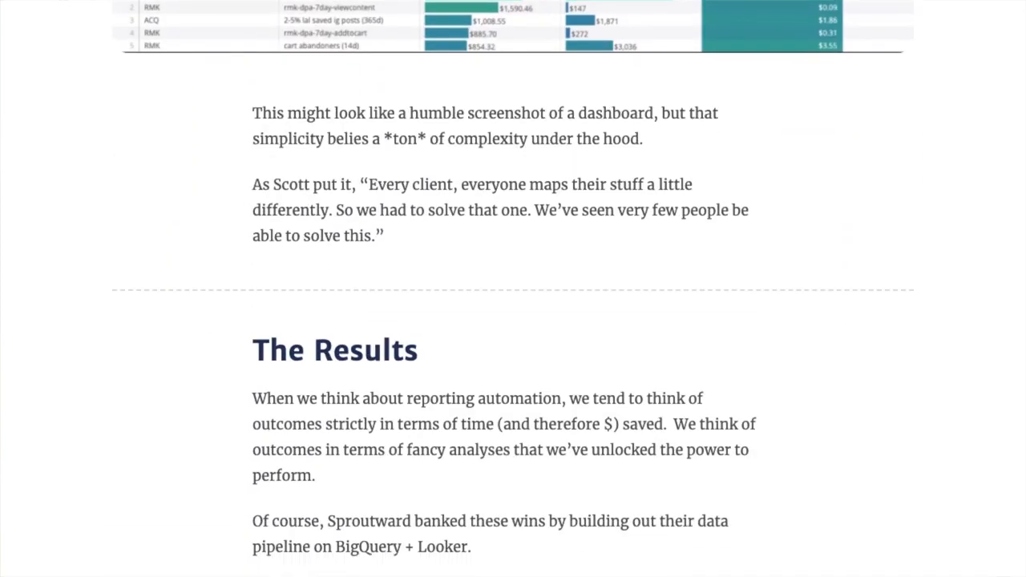
scroll(down, 3)
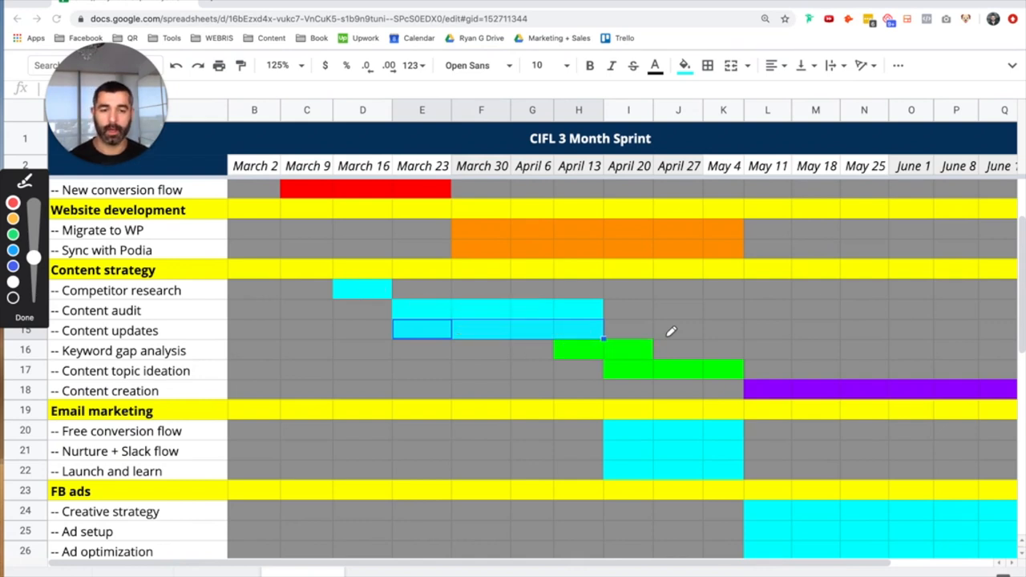
mouse_move(535, 319)
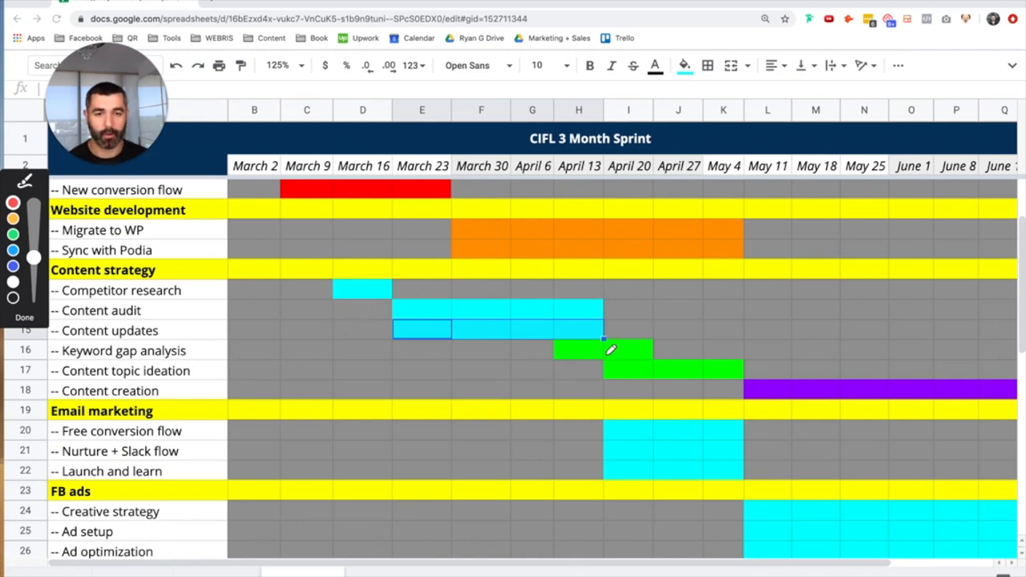
drag(581, 347, 631, 344)
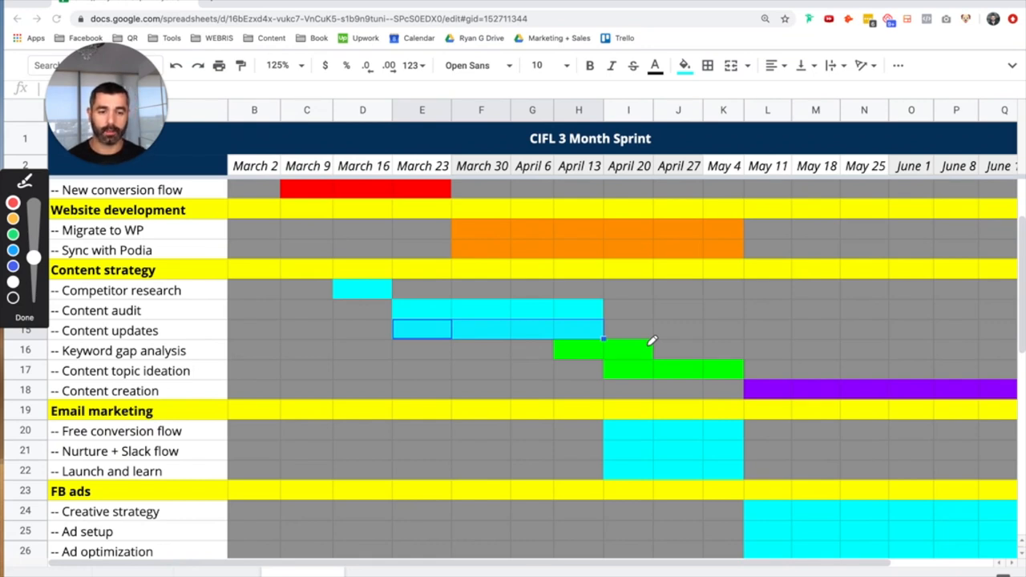
mouse_move(383, 282)
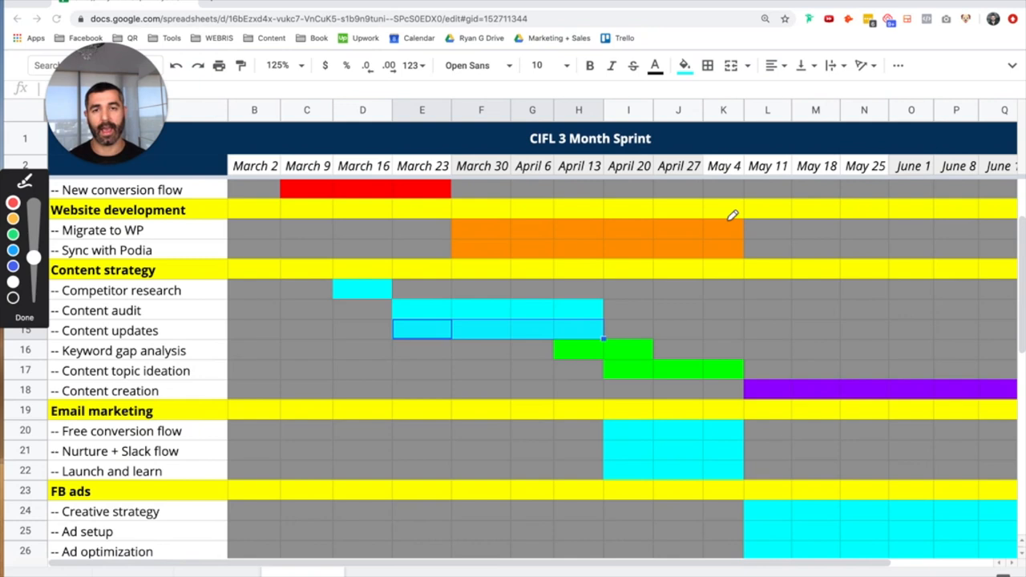
mouse_move(652, 363)
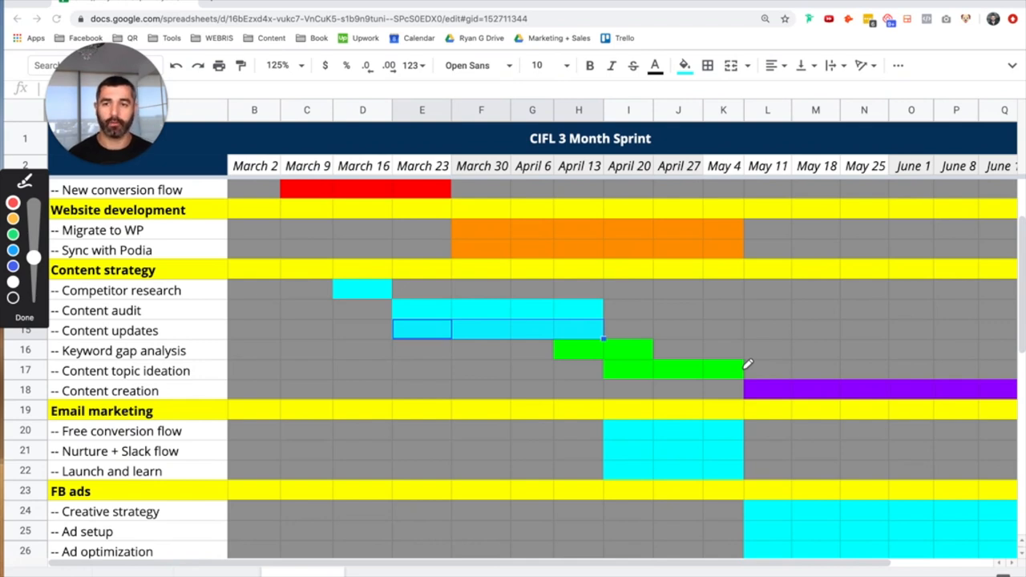
mouse_move(146, 258)
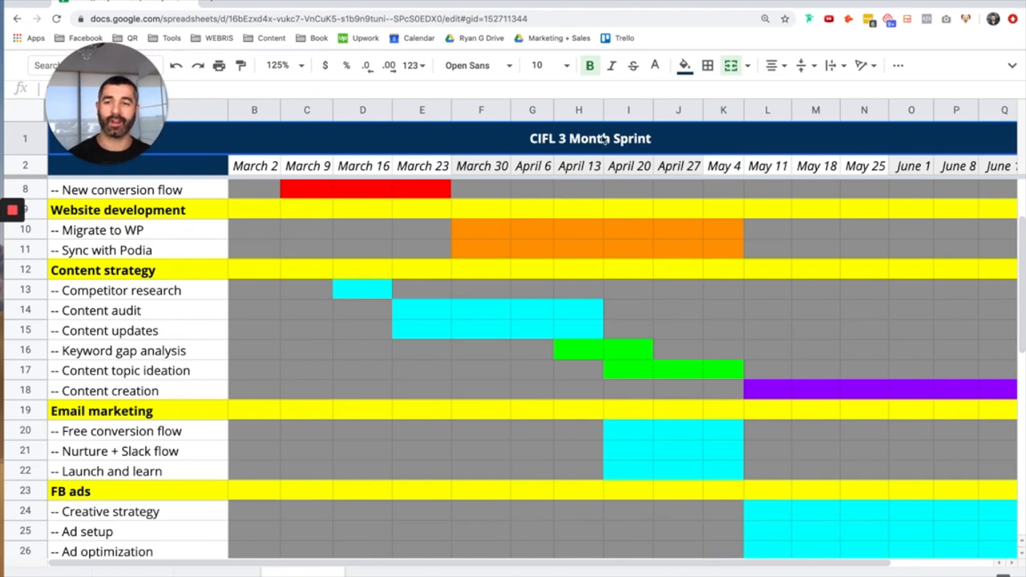
mouse_move(539, 150)
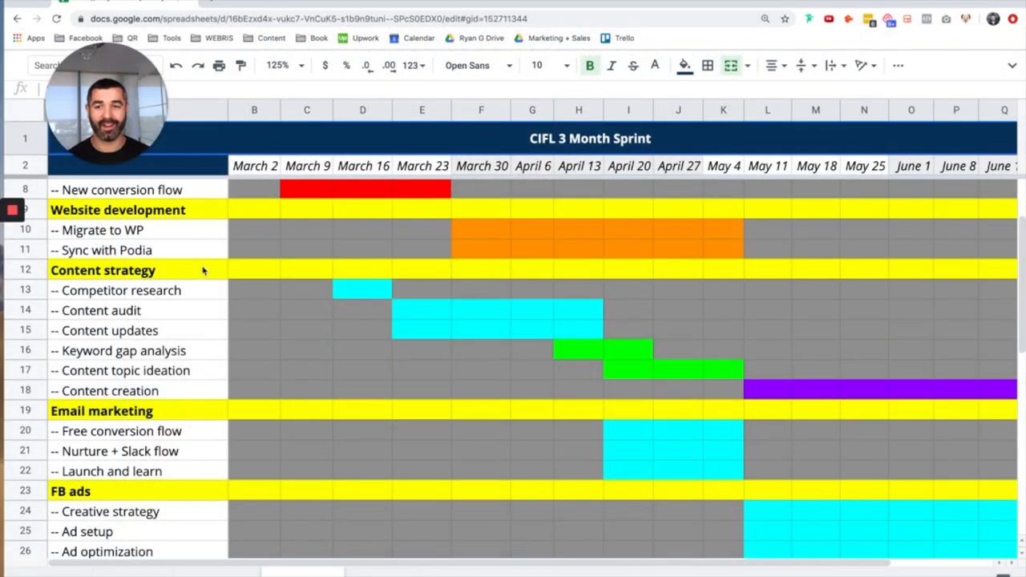
mouse_move(246, 302)
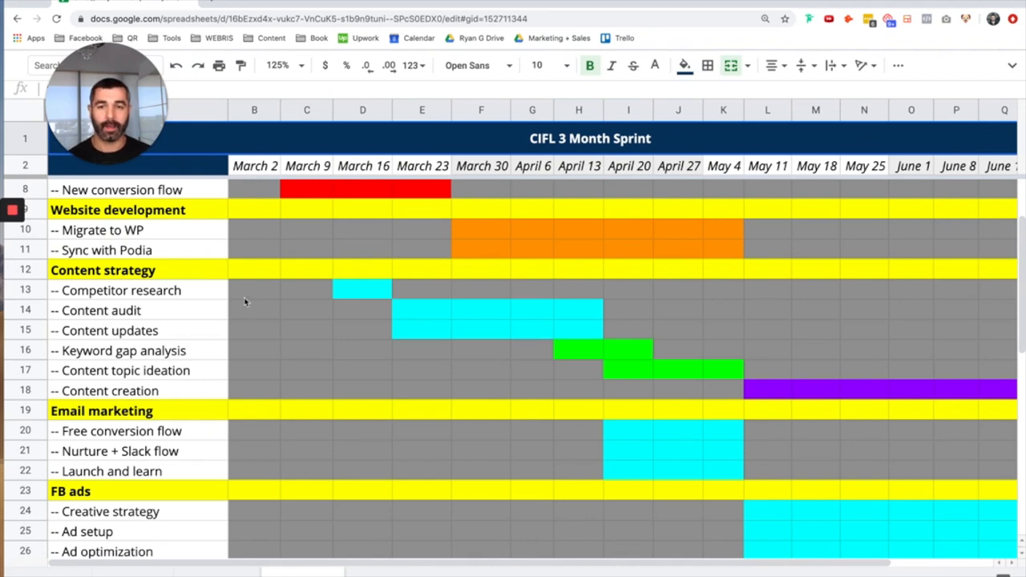
mouse_move(238, 323)
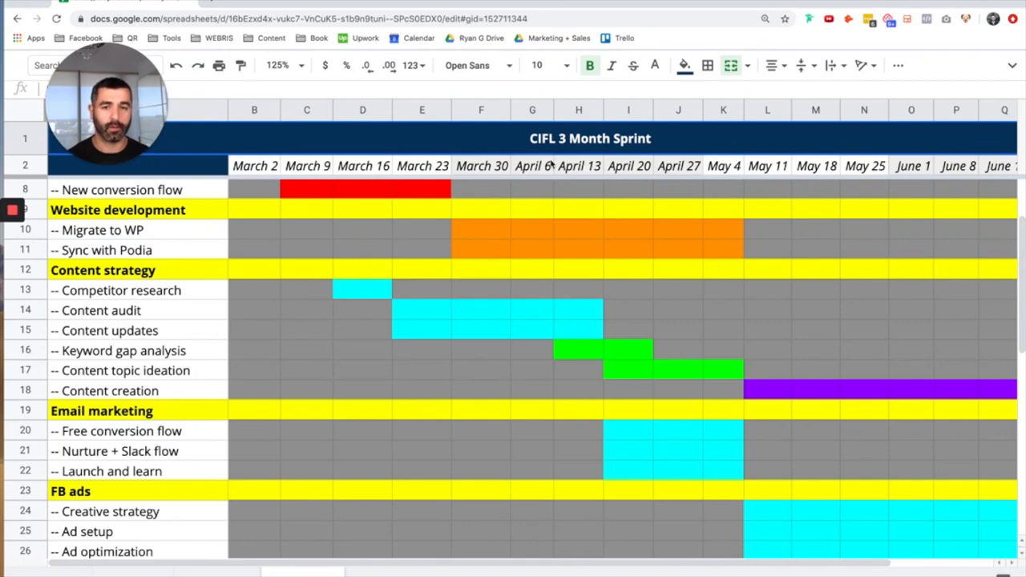
mouse_move(551, 279)
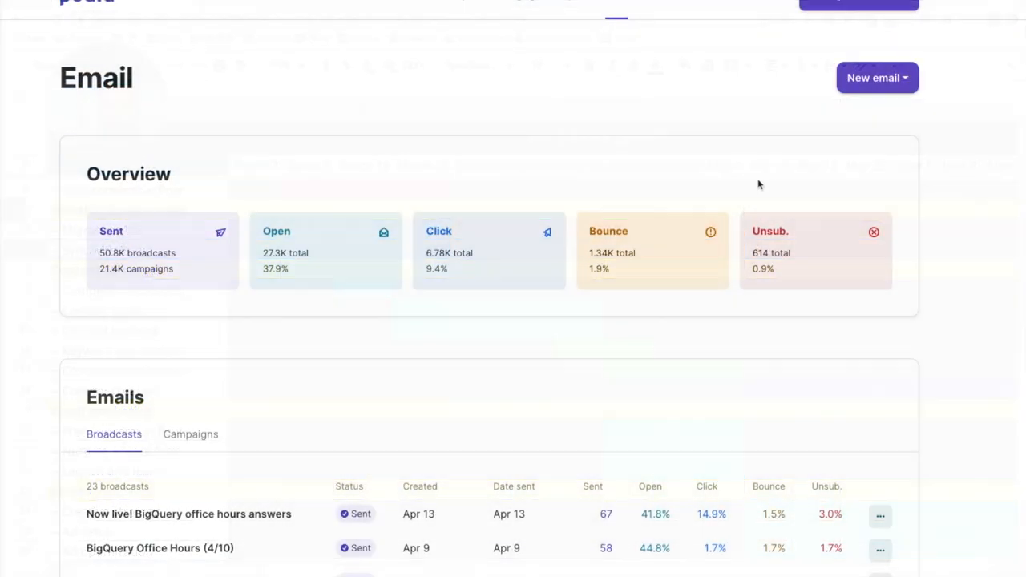
scroll(down, 3)
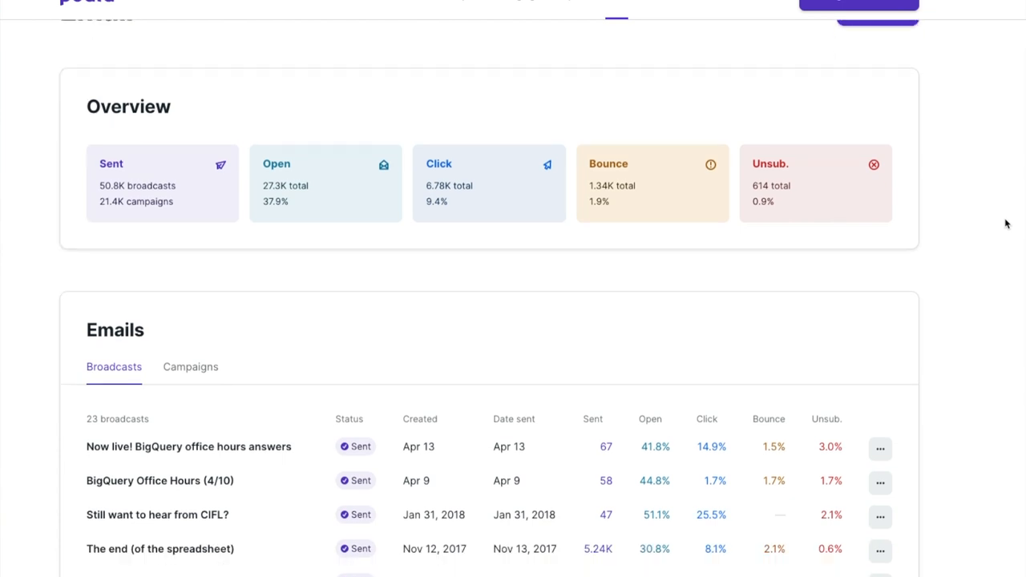
scroll(down, 3)
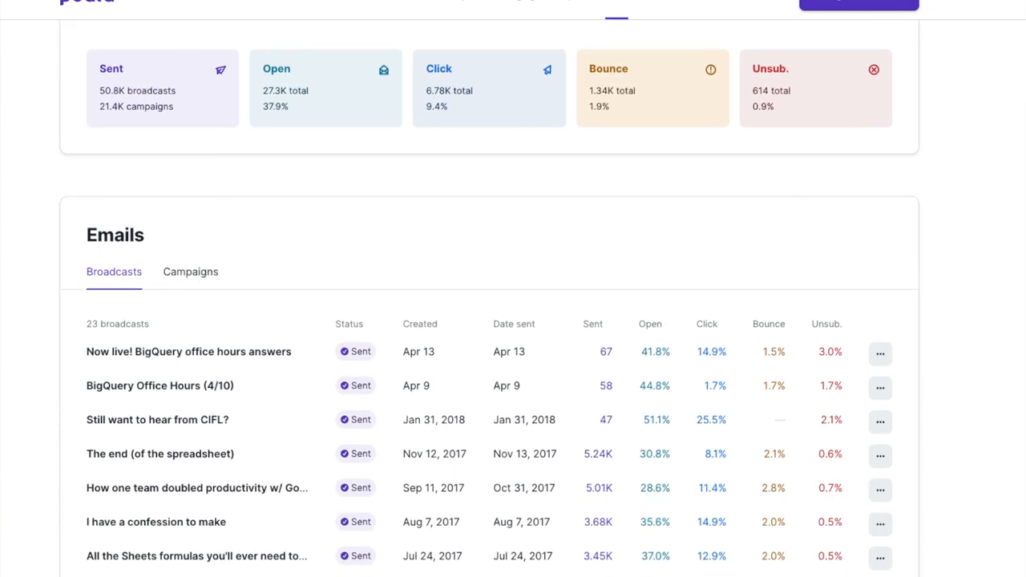
click(190, 271)
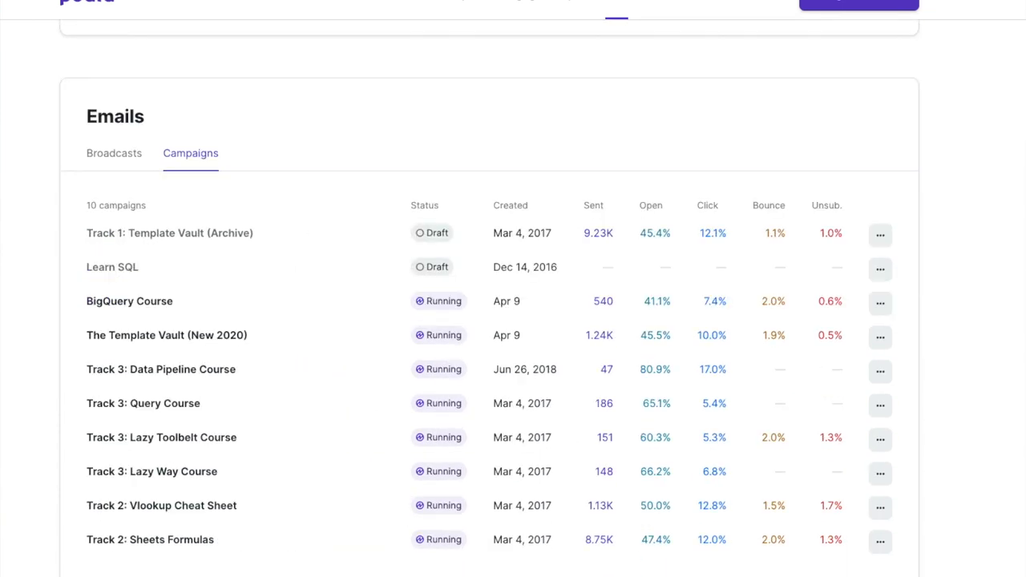
mouse_move(439, 265)
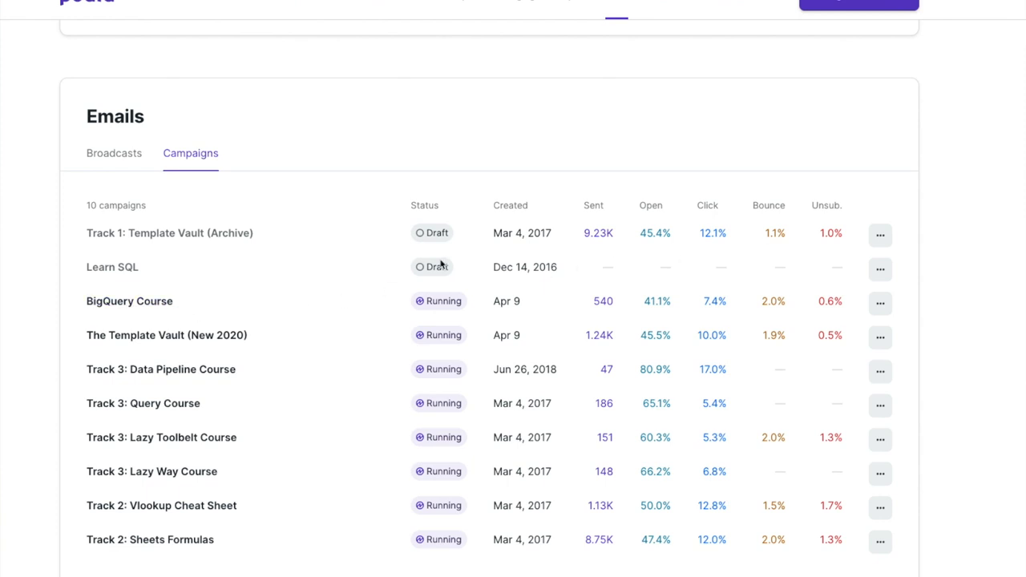
click(129, 300)
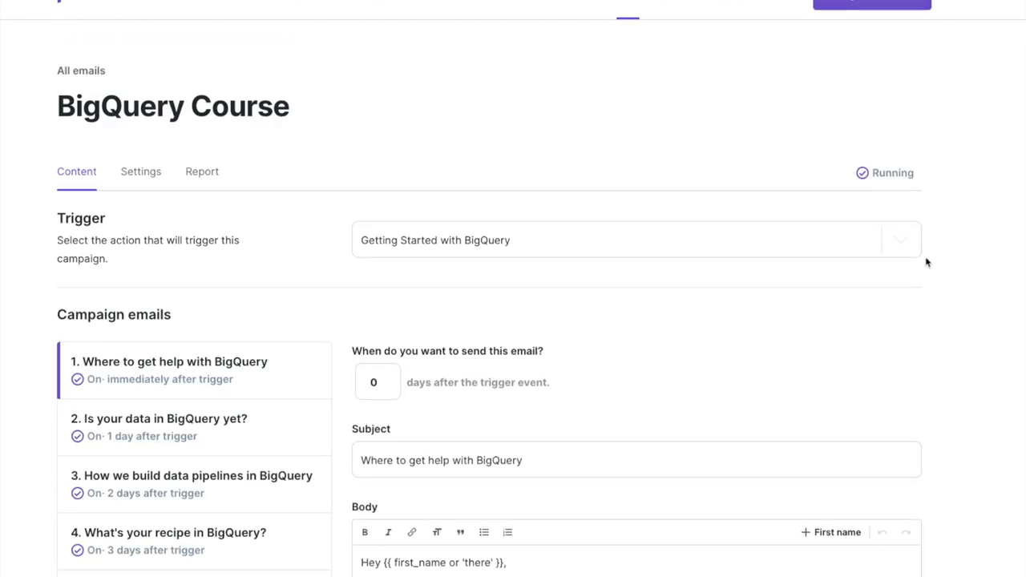
scroll(down, 3)
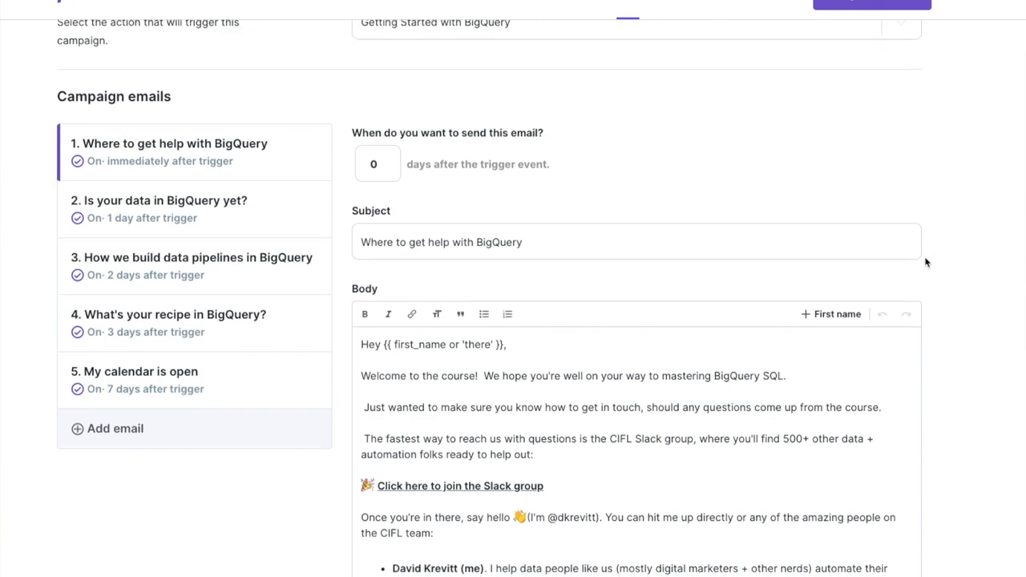
scroll(down, 3)
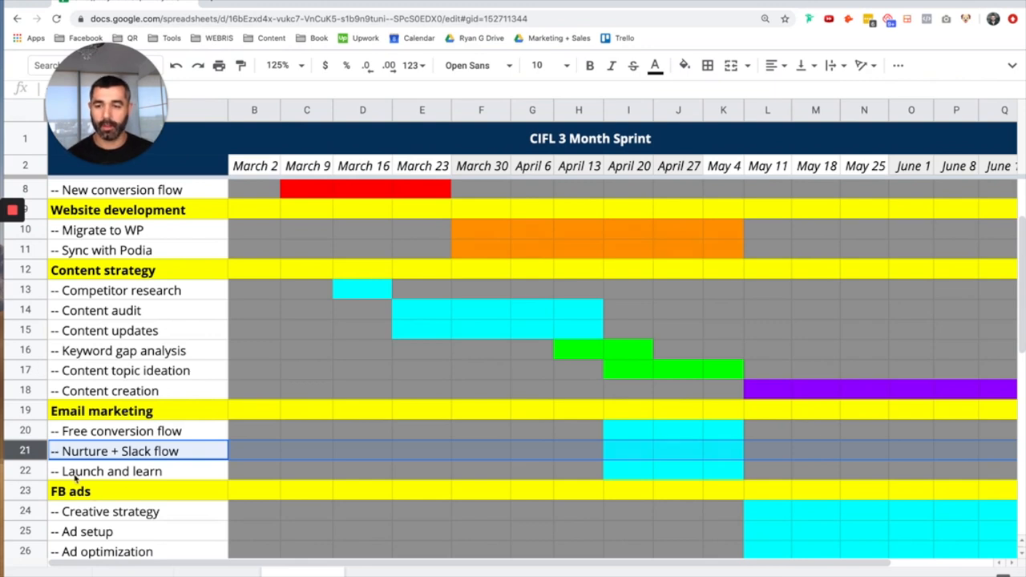
- Paste a cyan block into N20, the May 25 week for Free conversion flow
click(120, 471)
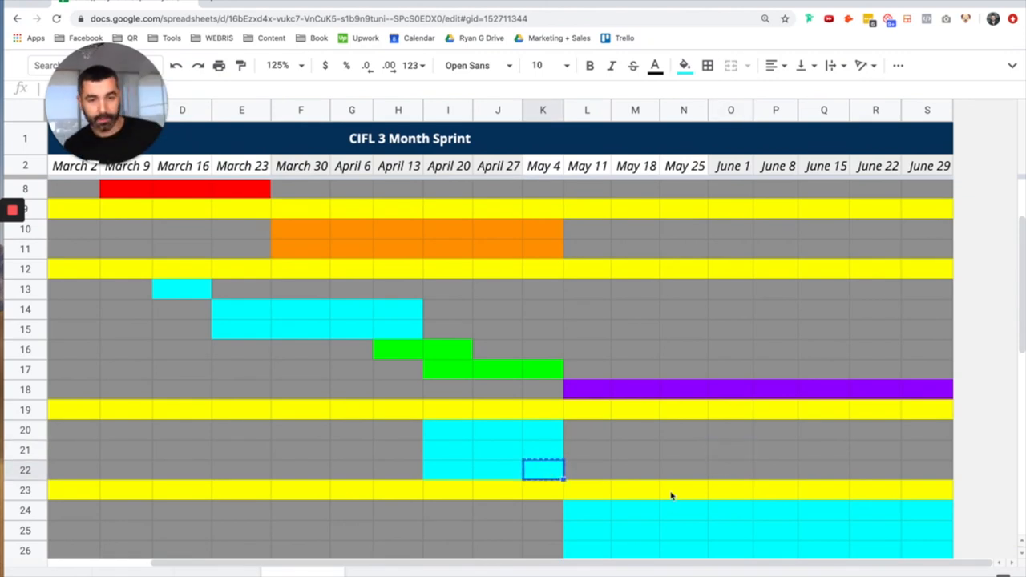
click(683, 430)
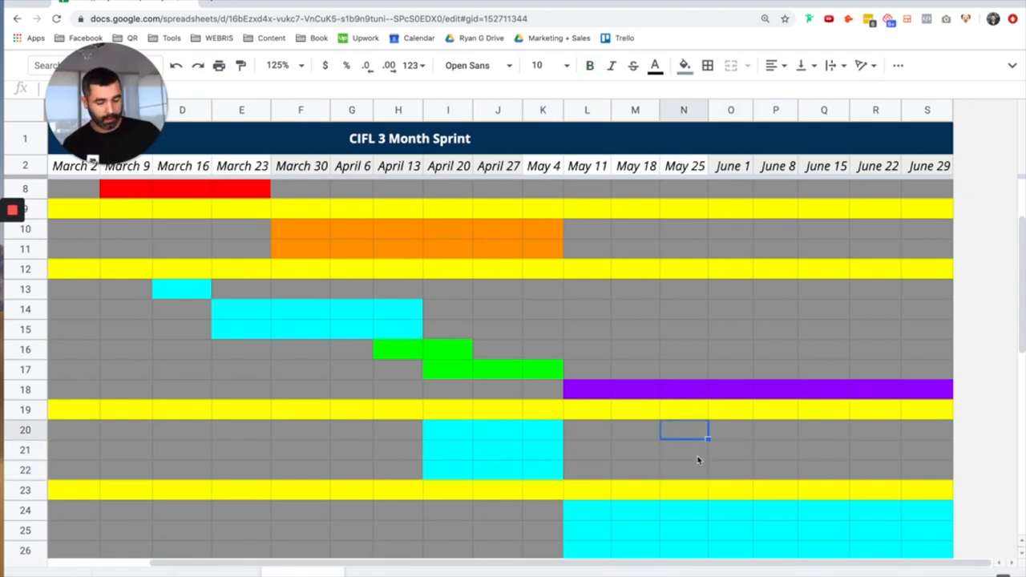
click(775, 449)
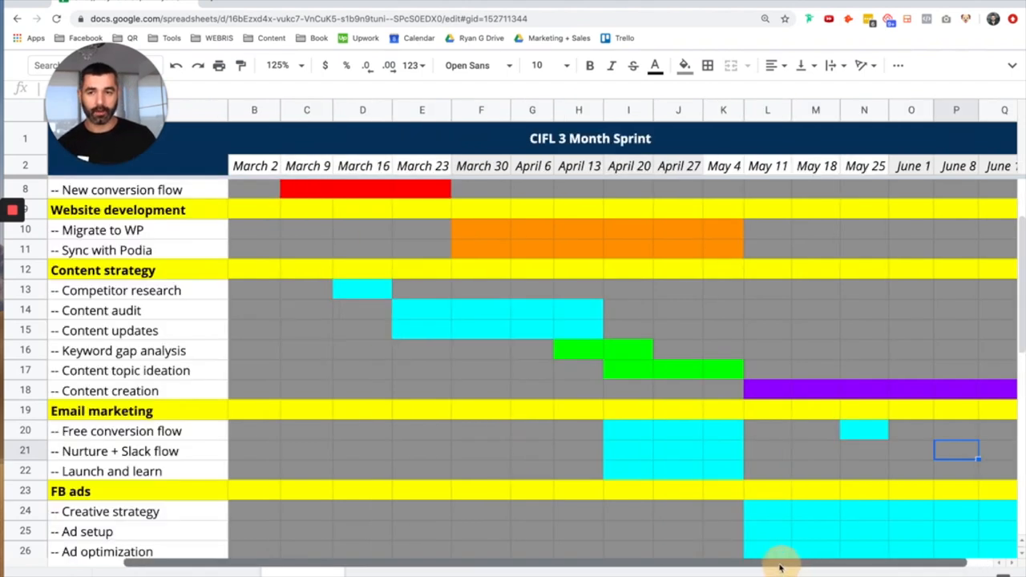
scroll(down, 3)
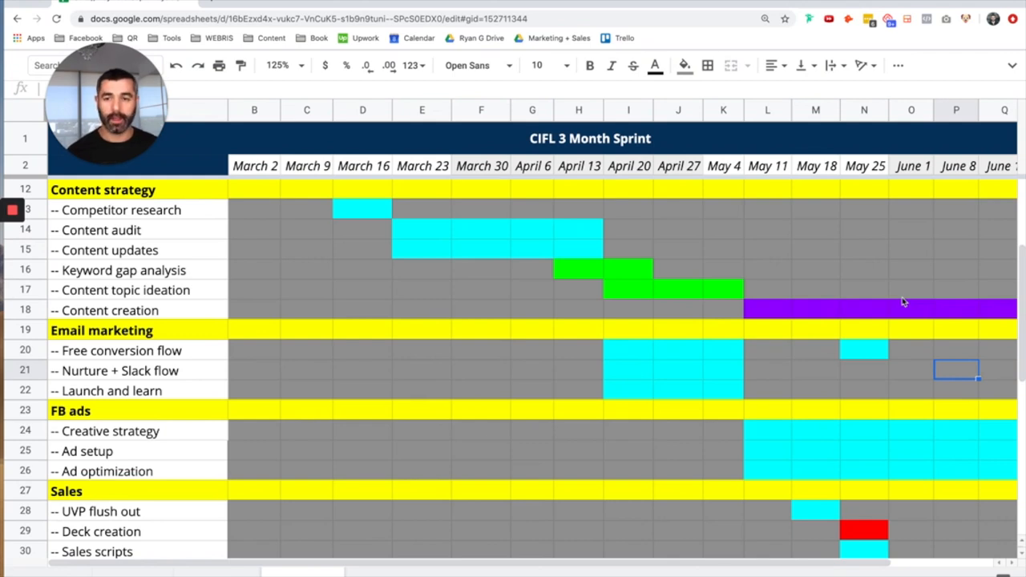
mouse_move(833, 347)
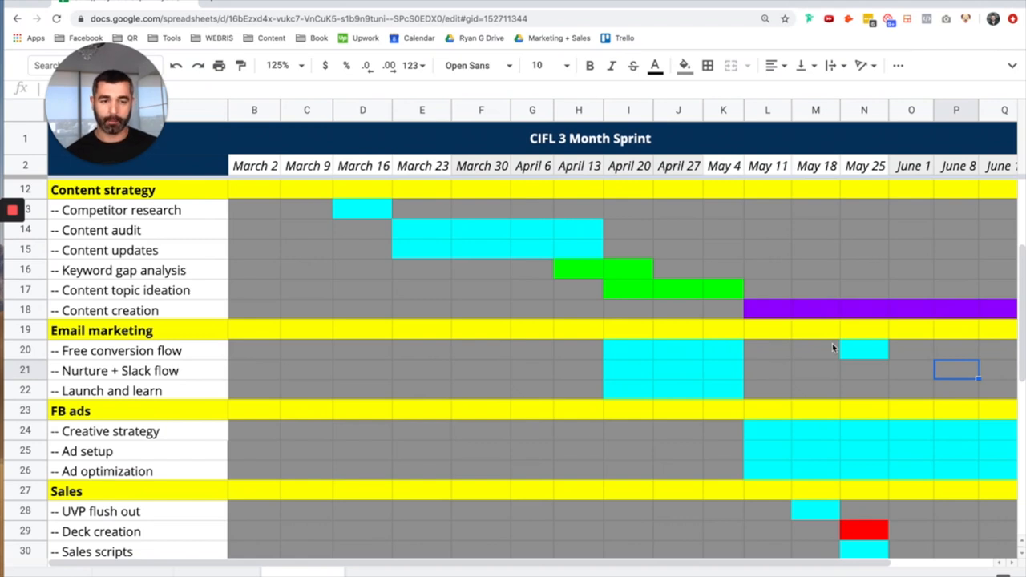
mouse_move(206, 387)
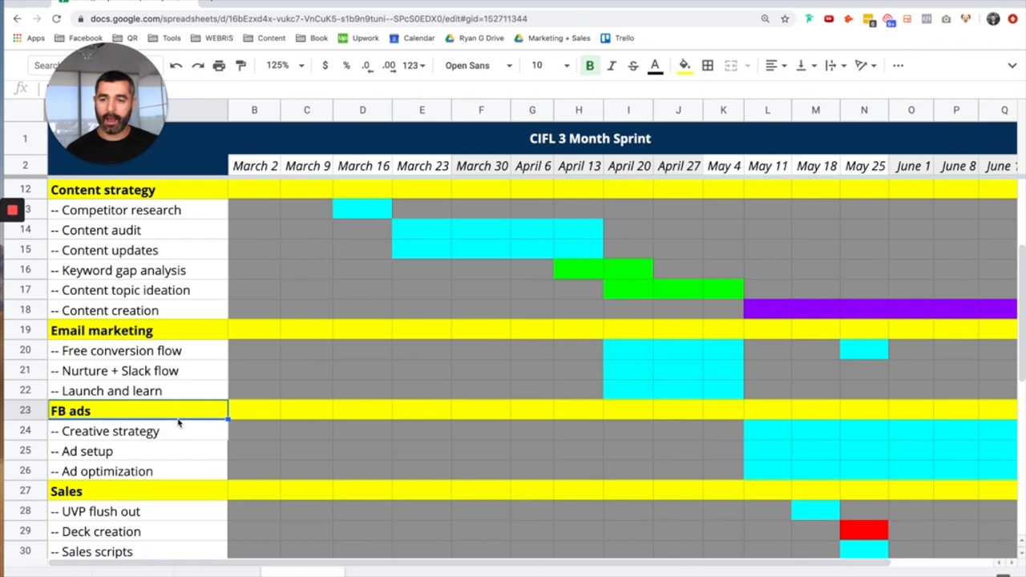
mouse_move(154, 456)
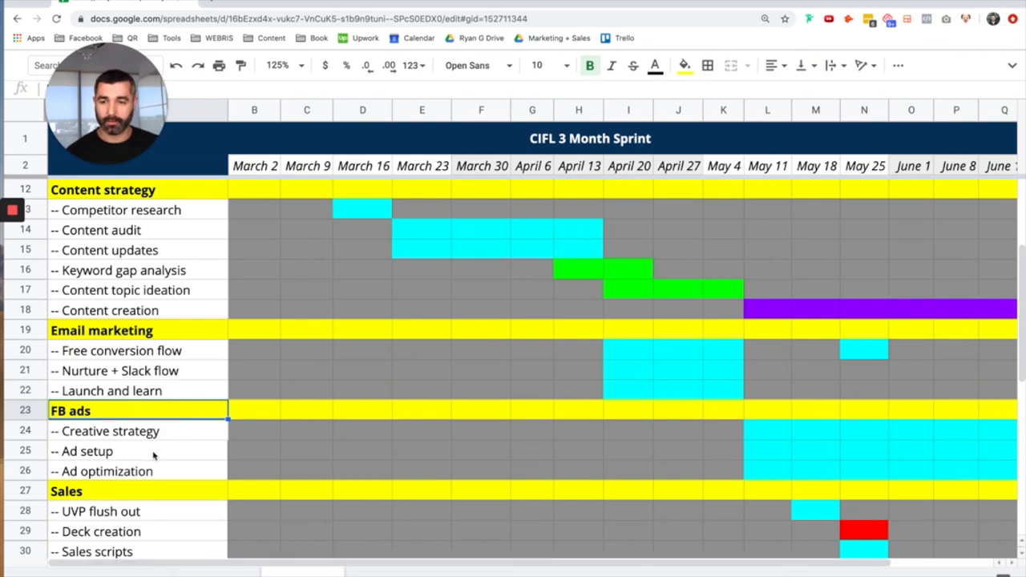
scroll(right, 3)
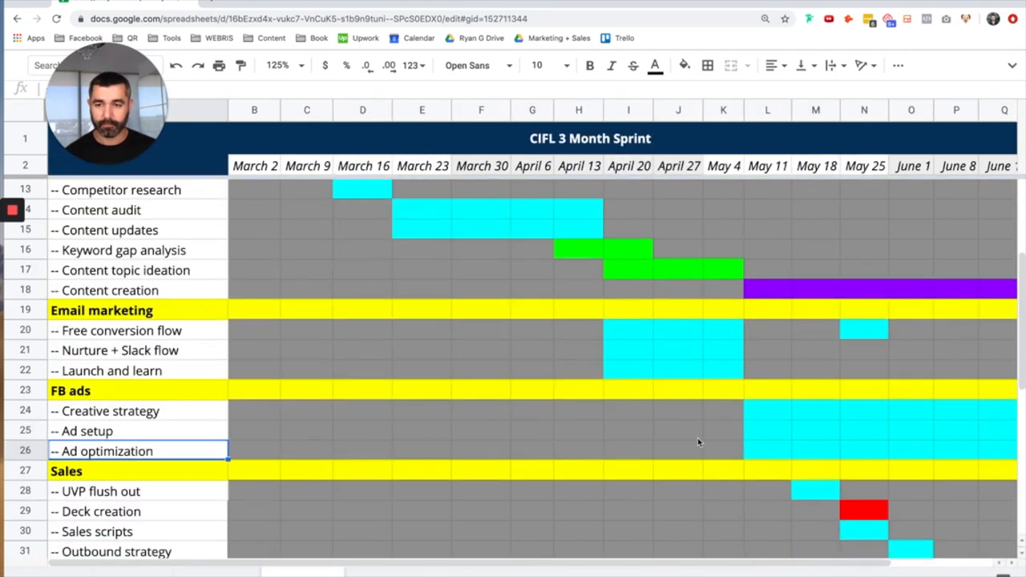
- Scroll through the Sales tasks, select Deck creation, and switch to the WEBRIS Brand Deck
scroll(down, 3)
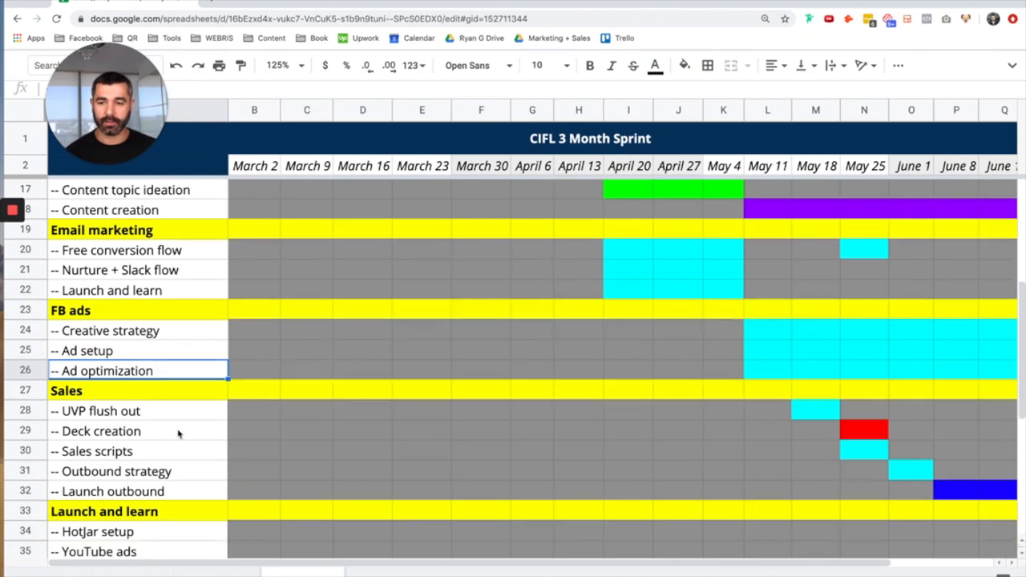
mouse_move(166, 417)
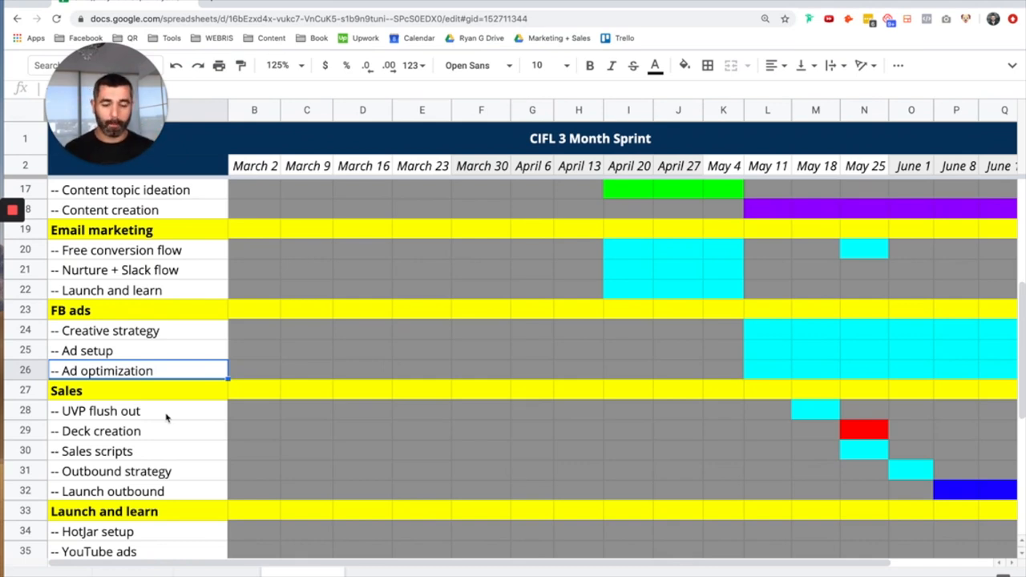
click(120, 411)
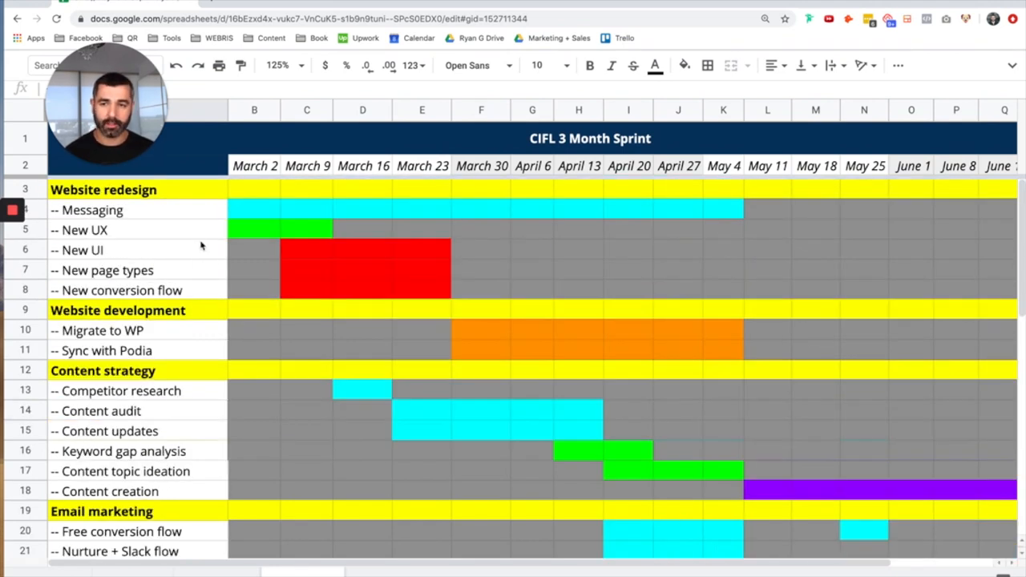
scroll(down, 3)
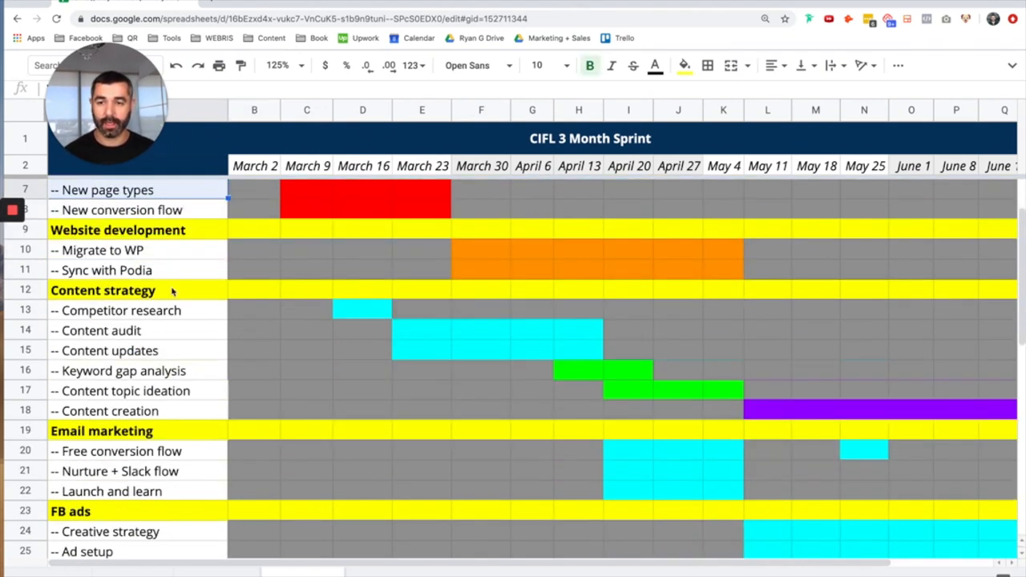
scroll(down, 3)
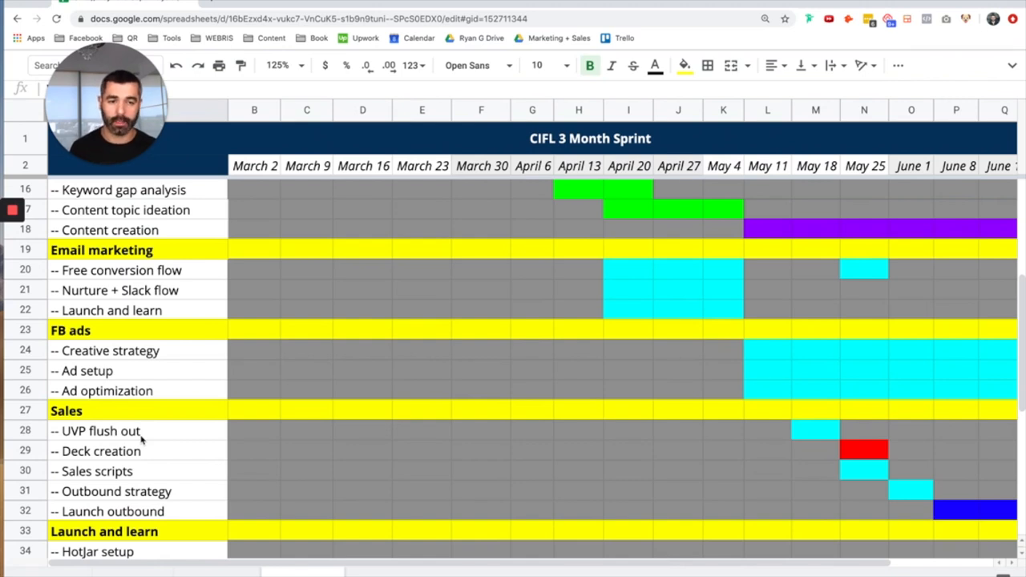
click(100, 450)
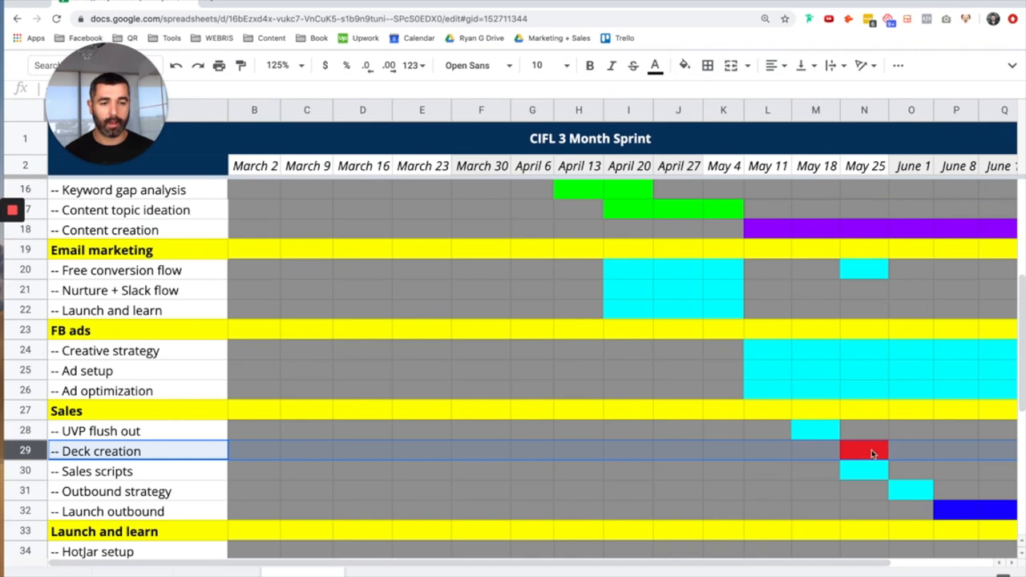
click(864, 450)
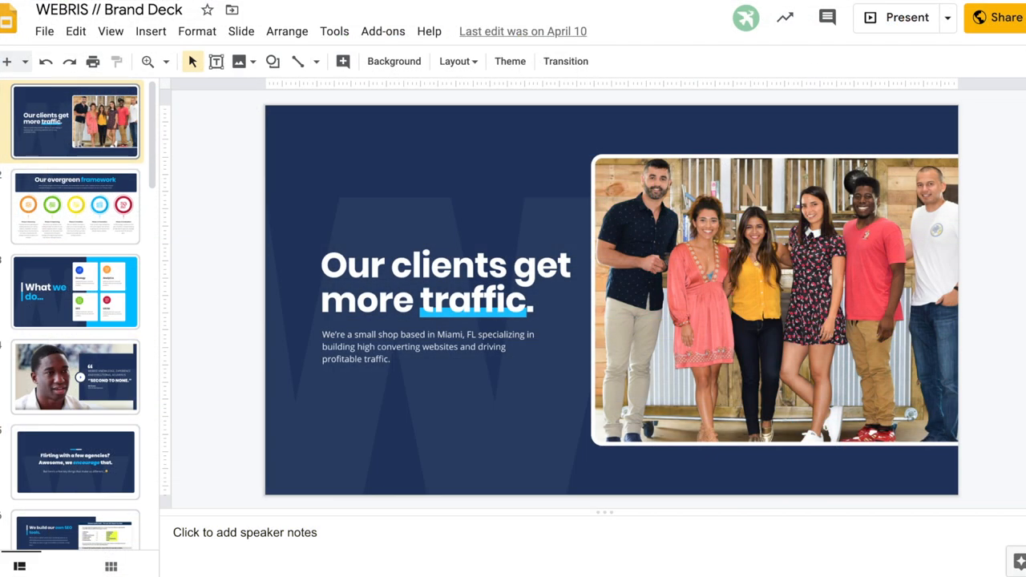
- Browse WEBRIS slides from 'What we do' to the 4pmti.com client traffic results
click(75, 291)
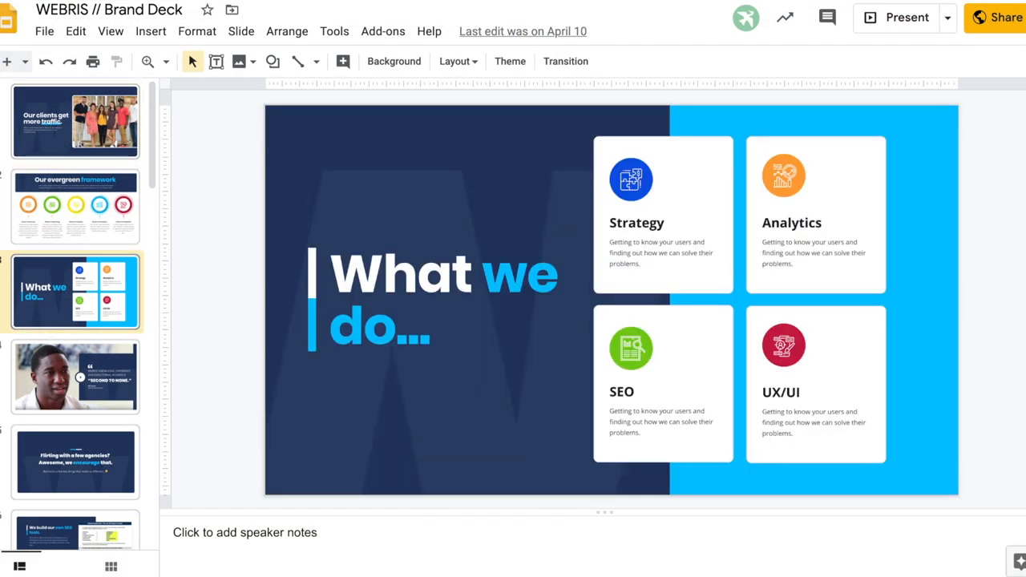
click(76, 461)
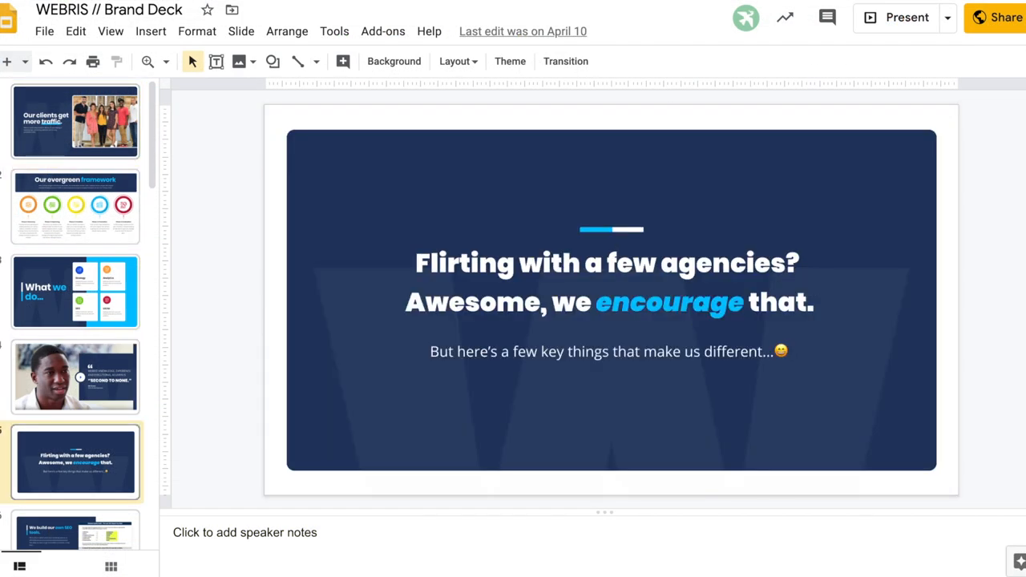
click(75, 489)
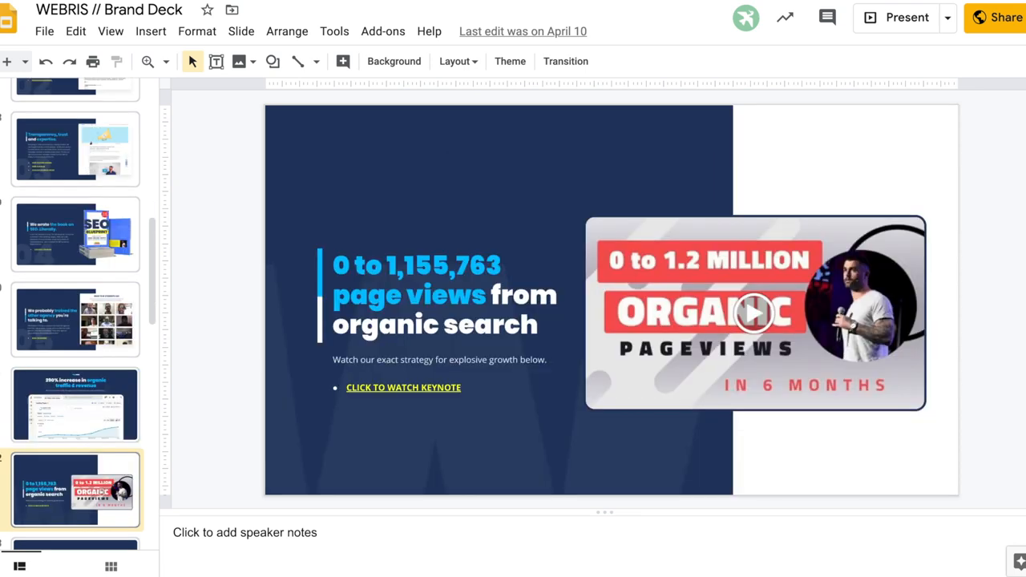
click(74, 489)
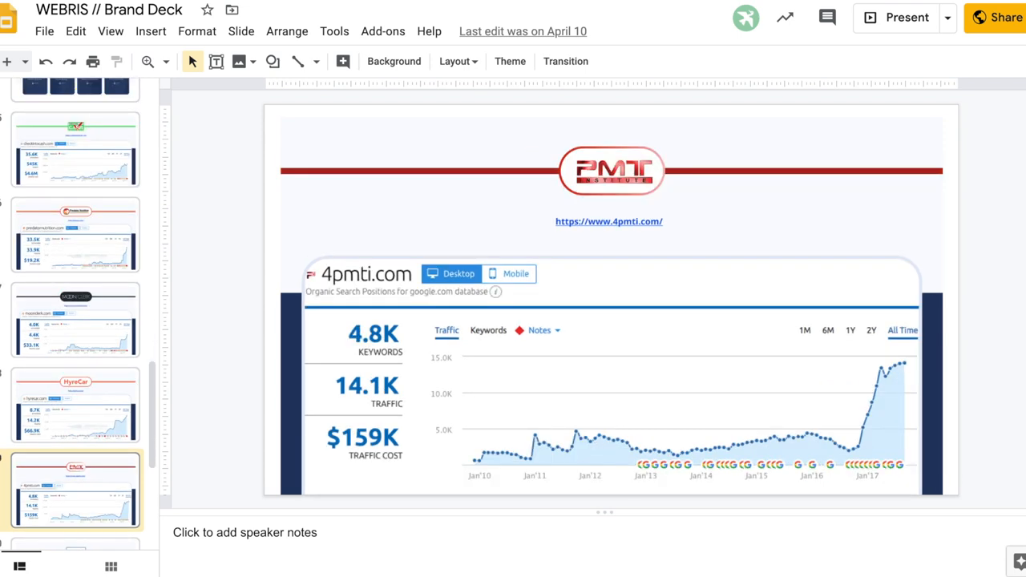
click(75, 490)
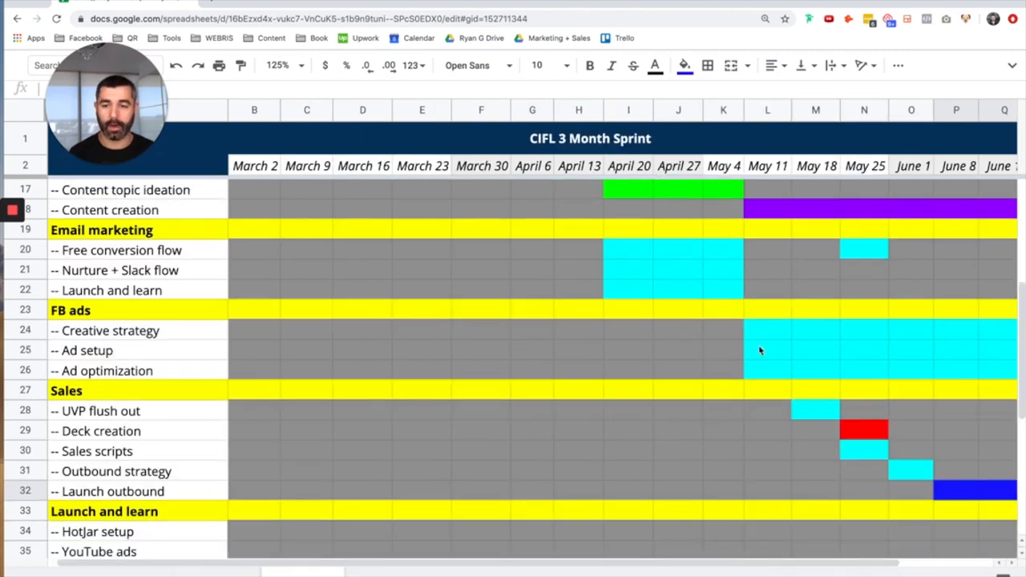
- Scroll to Launch and learn, select the YouTube ads task, then scroll back up
scroll(down, 3)
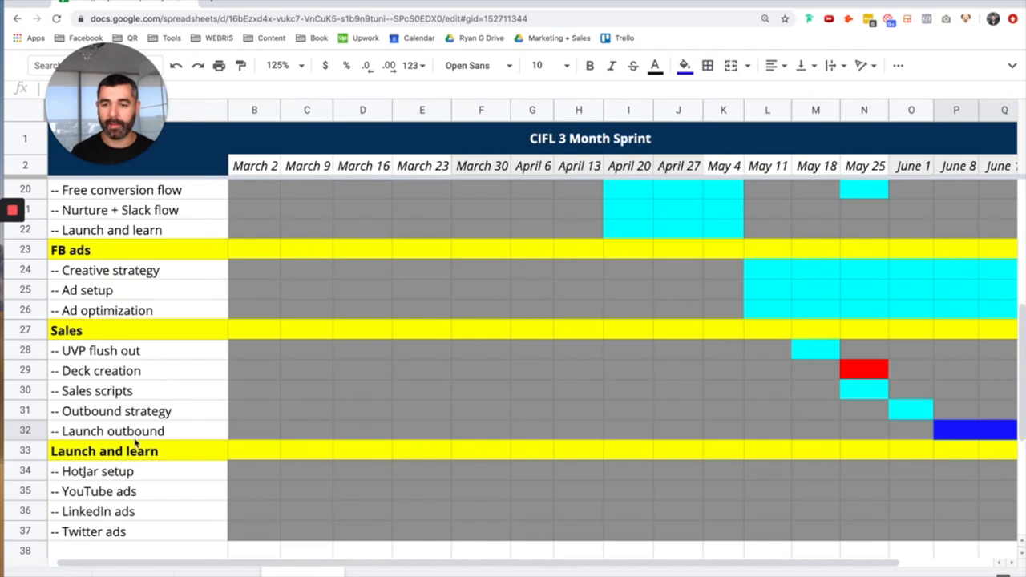
click(104, 450)
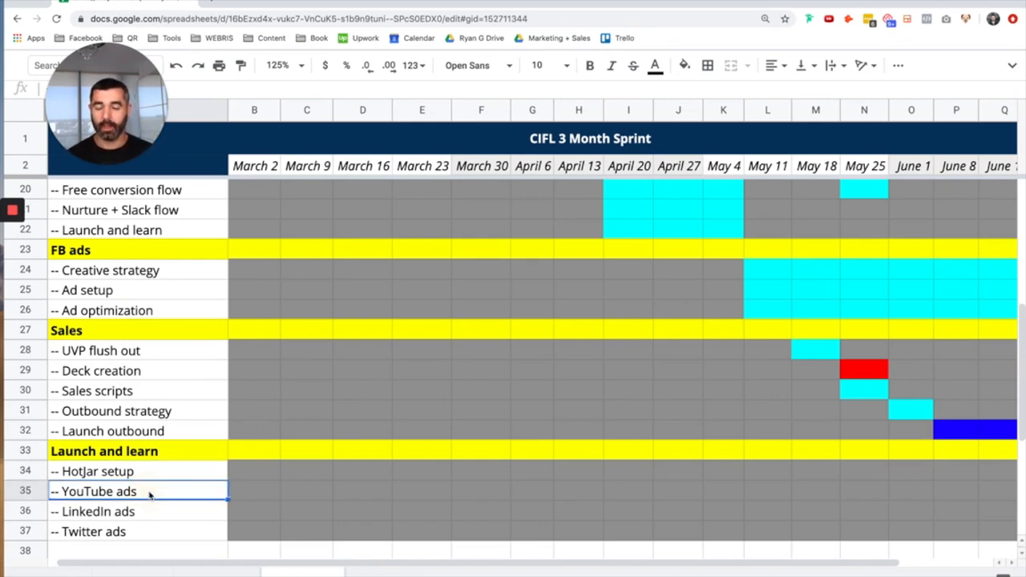
mouse_move(199, 504)
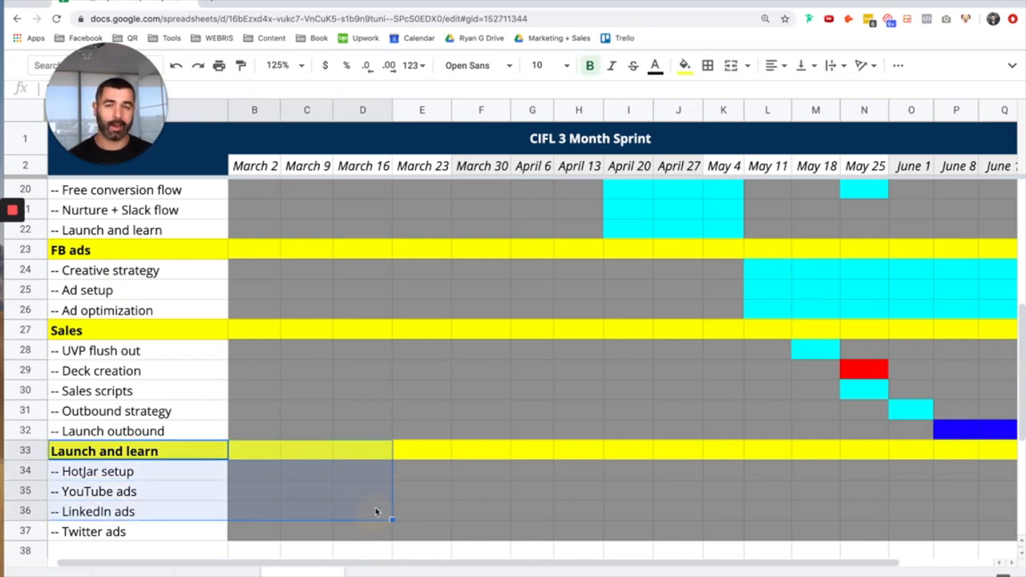
scroll(up, 3)
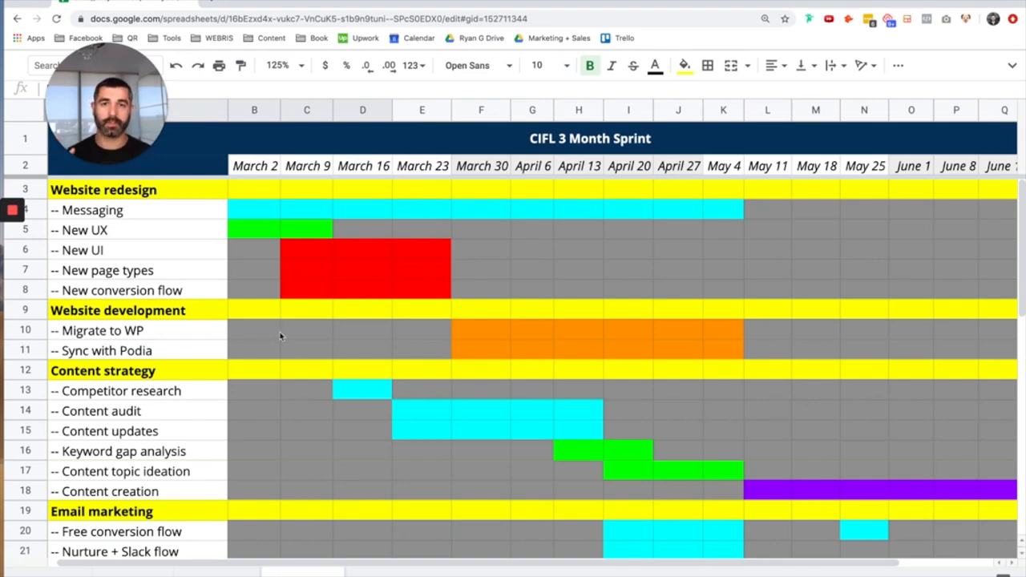
mouse_move(275, 387)
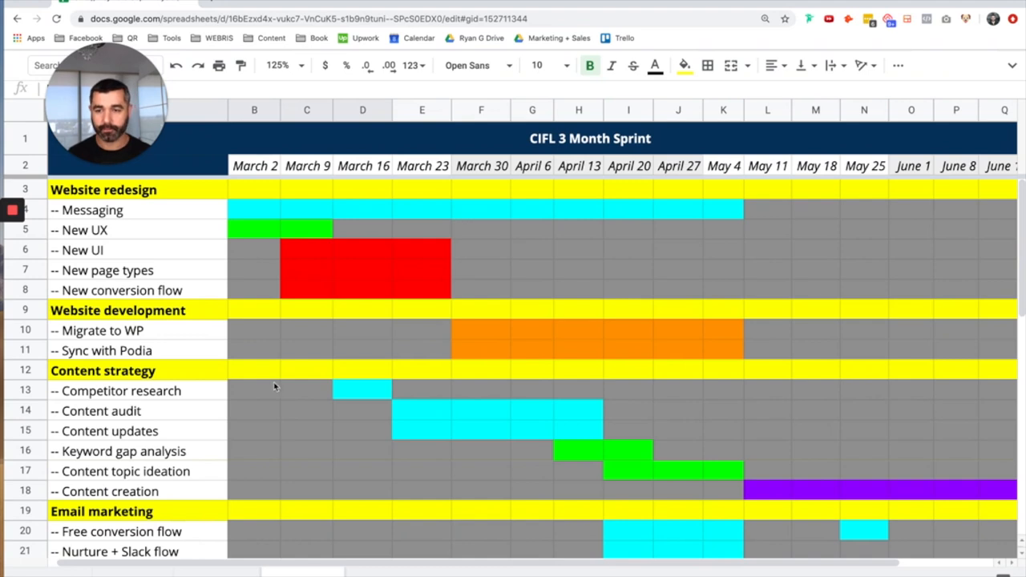
scroll(down, 3)
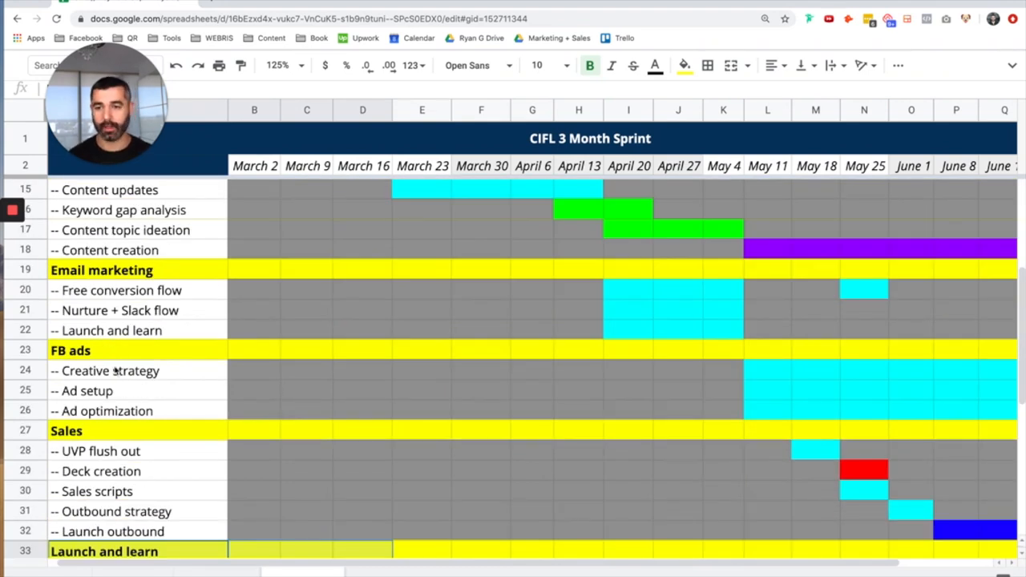
mouse_move(144, 385)
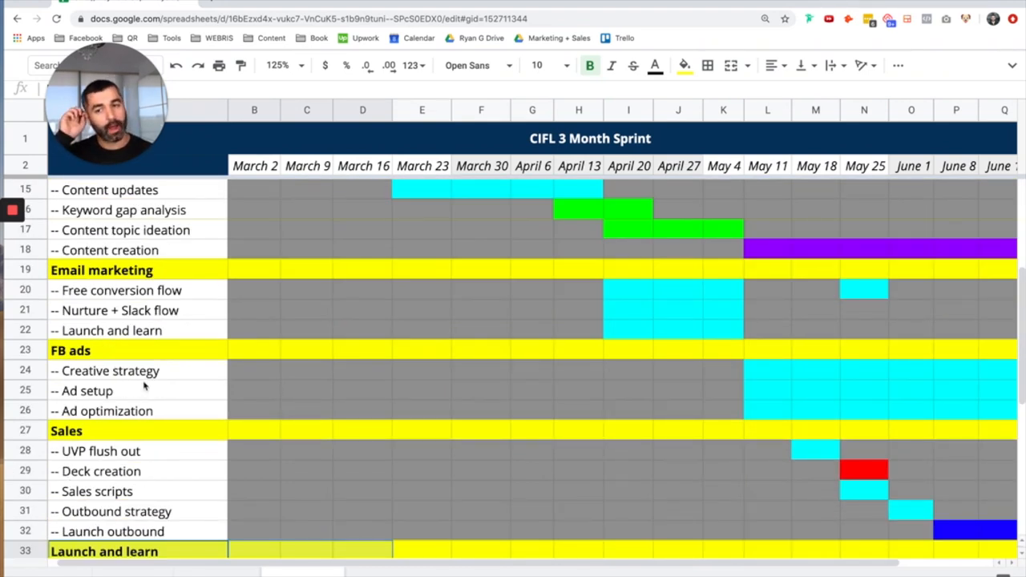
scroll(up, 3)
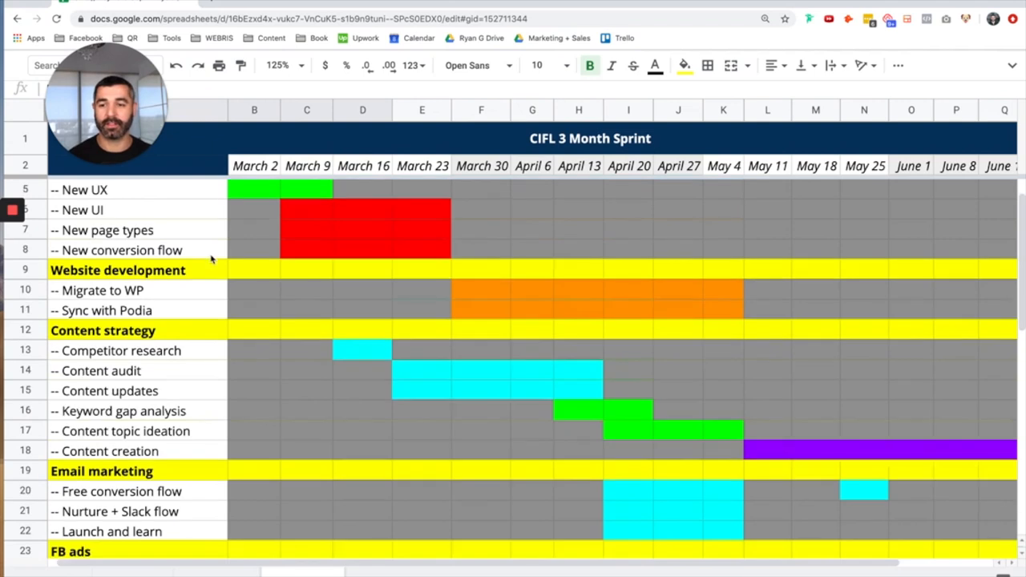
scroll(down, 3)
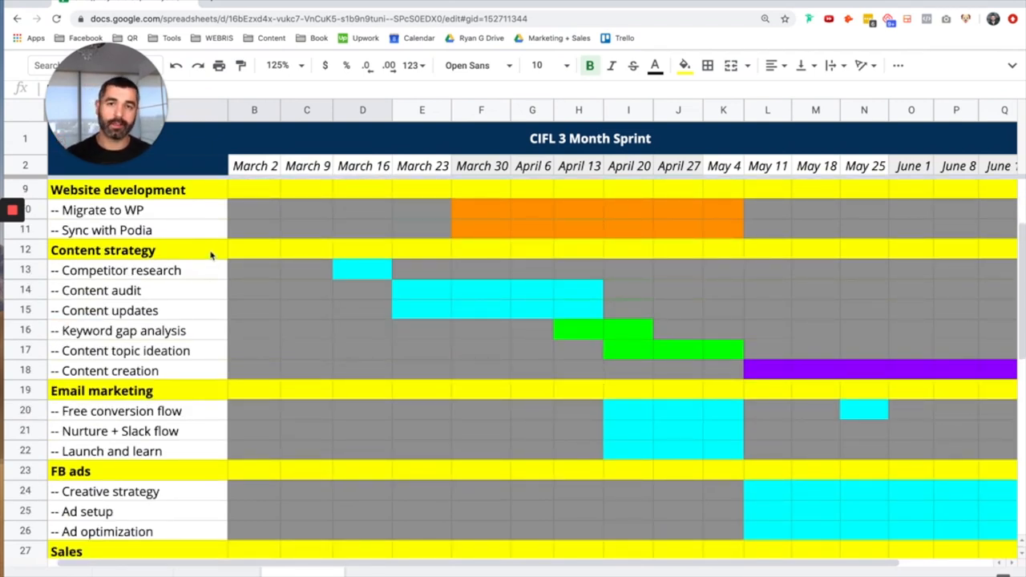
scroll(down, 3)
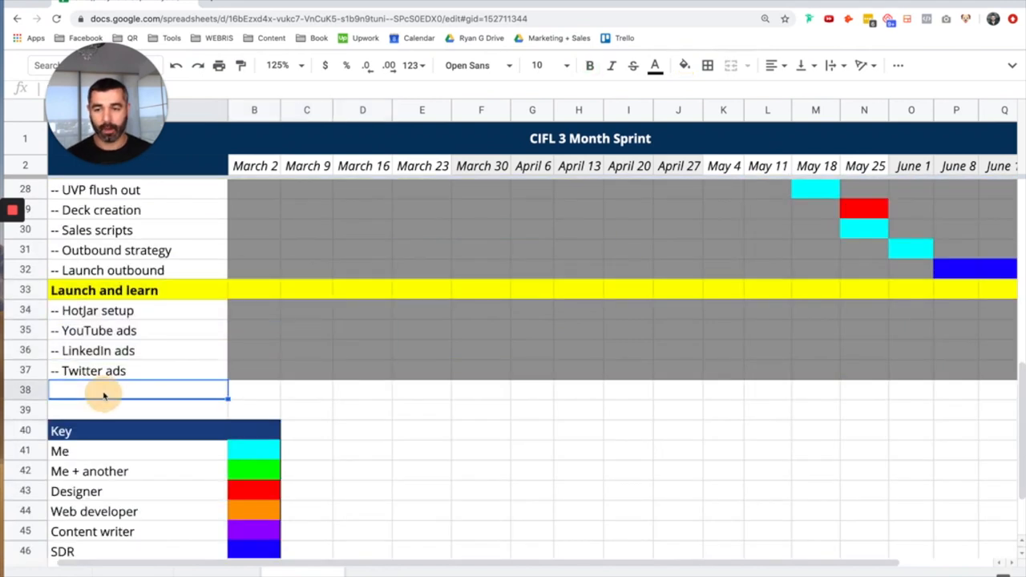
- Enter '-- Link outreach' as a new task in A38 under Launch and learn
text(-- Link ou)
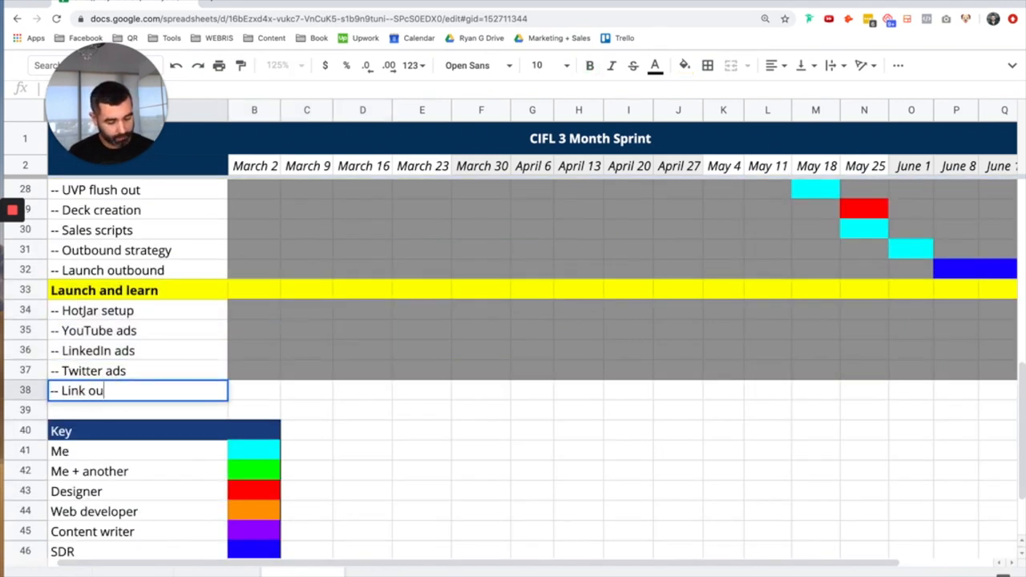
text(treca)
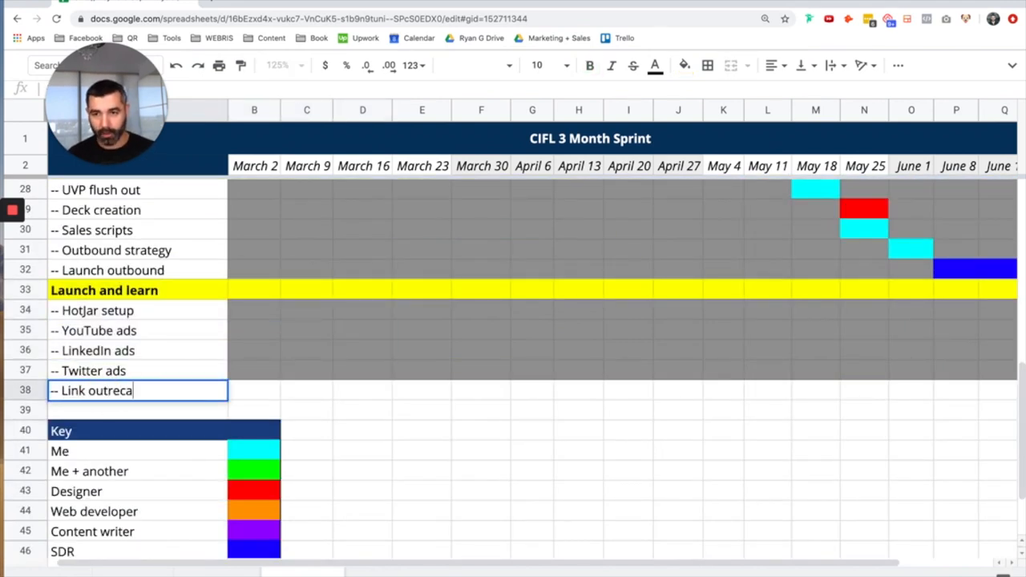
key(Enter)
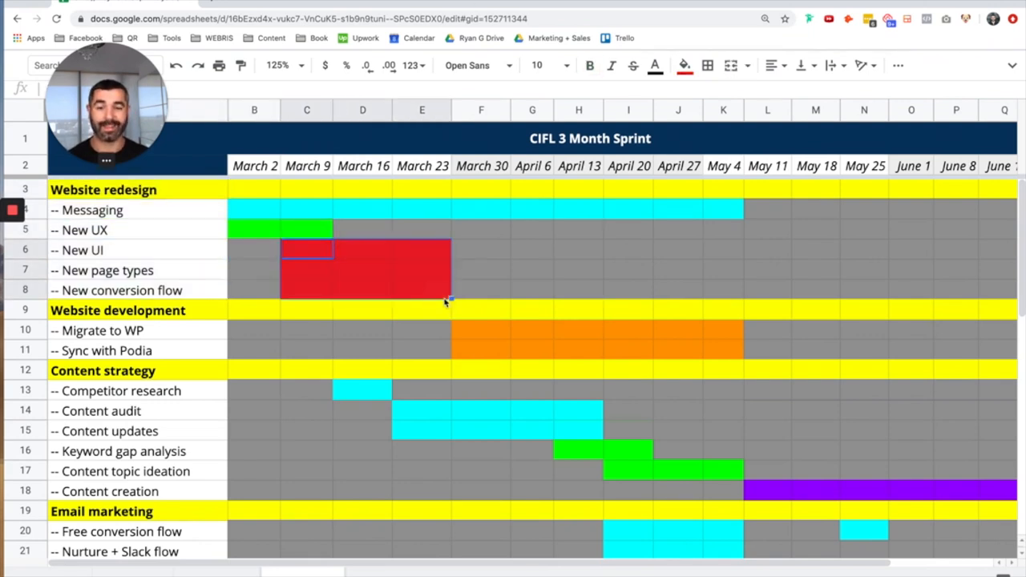
mouse_move(471, 339)
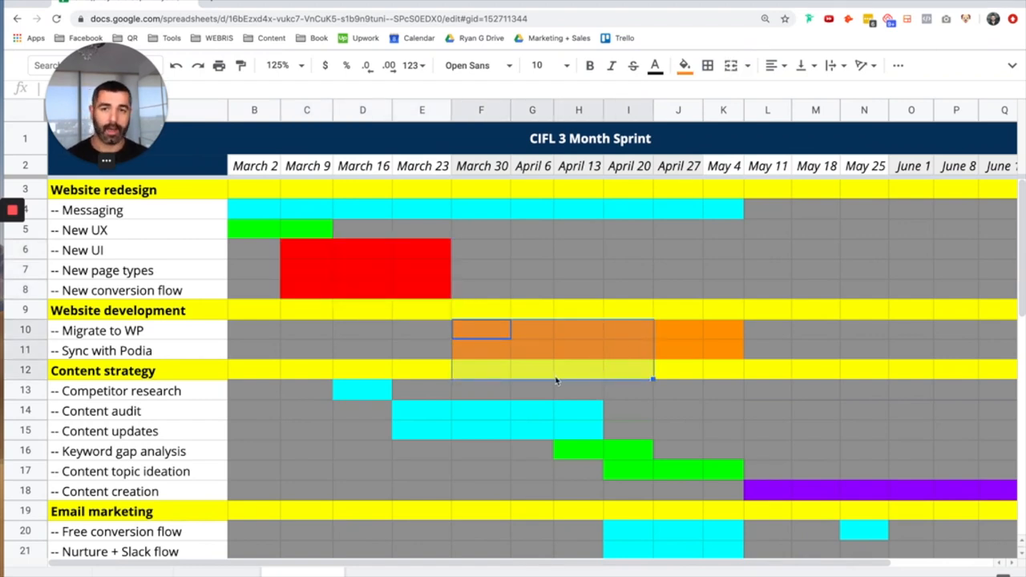
mouse_move(561, 358)
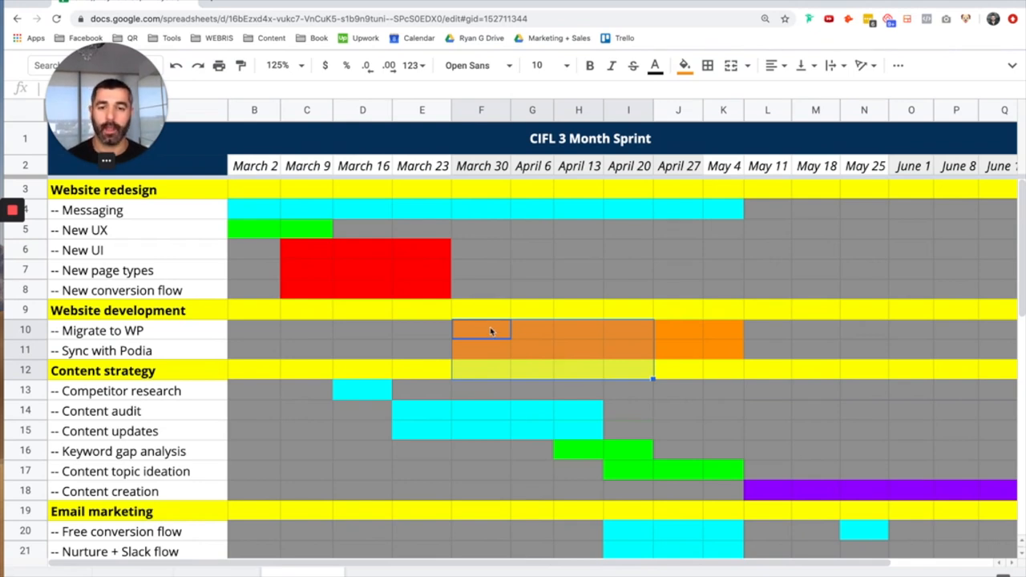
scroll(down, 3)
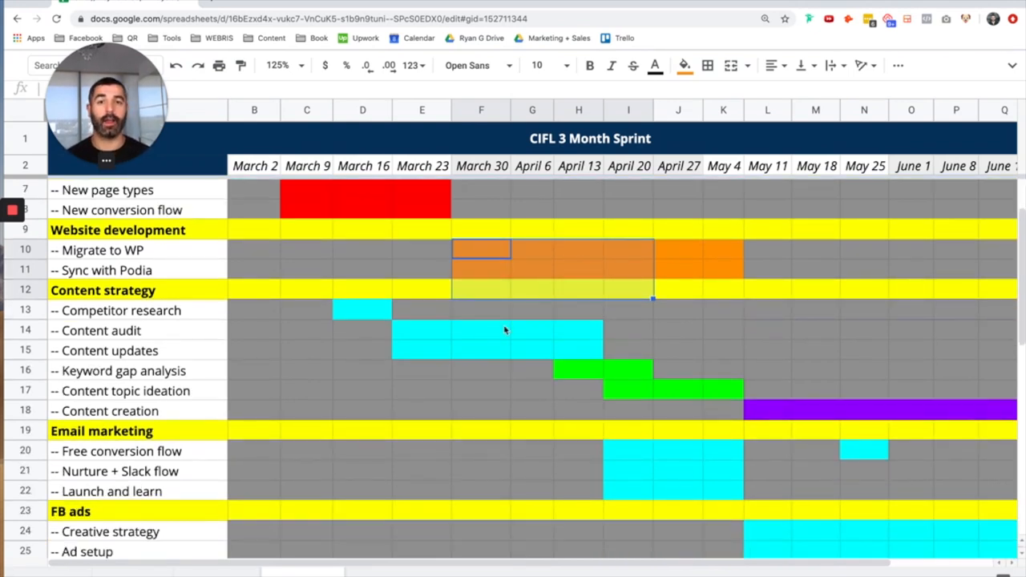